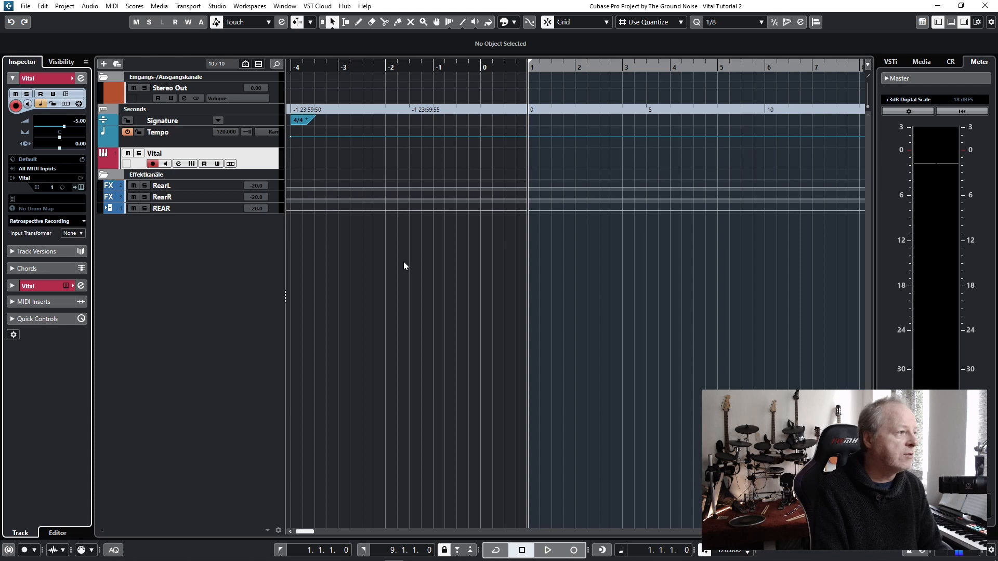
mouse_move(249, 167)
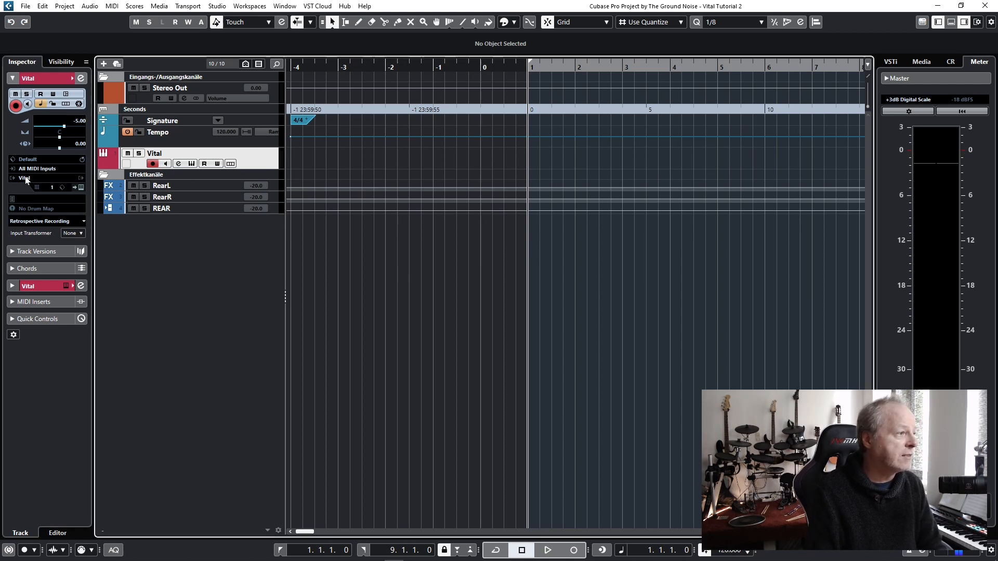
mouse_move(26, 178)
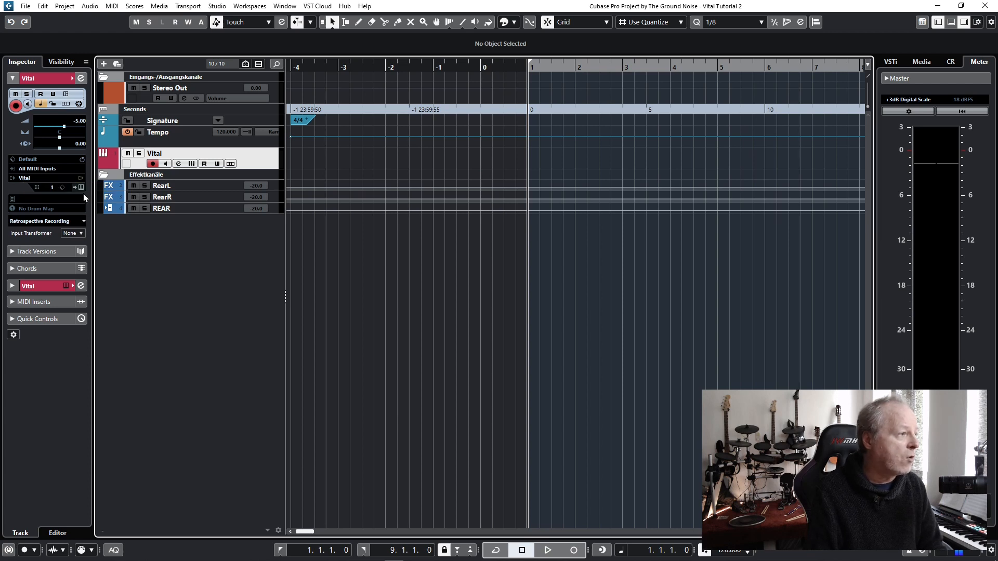
mouse_move(81, 187)
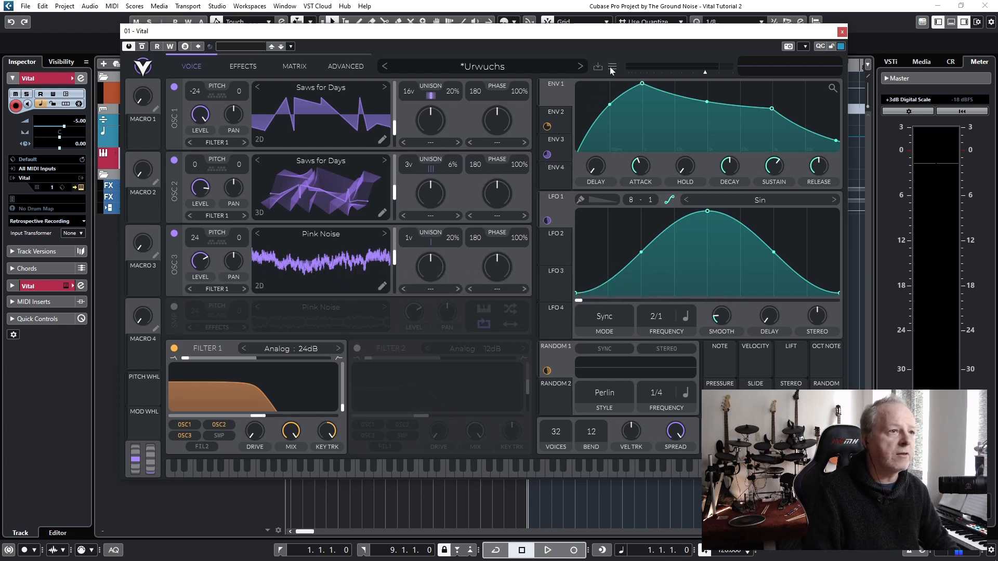
- Initialize the Vital preset and load the factory Basic Shapes wavetable into OSC 1
click(612, 66)
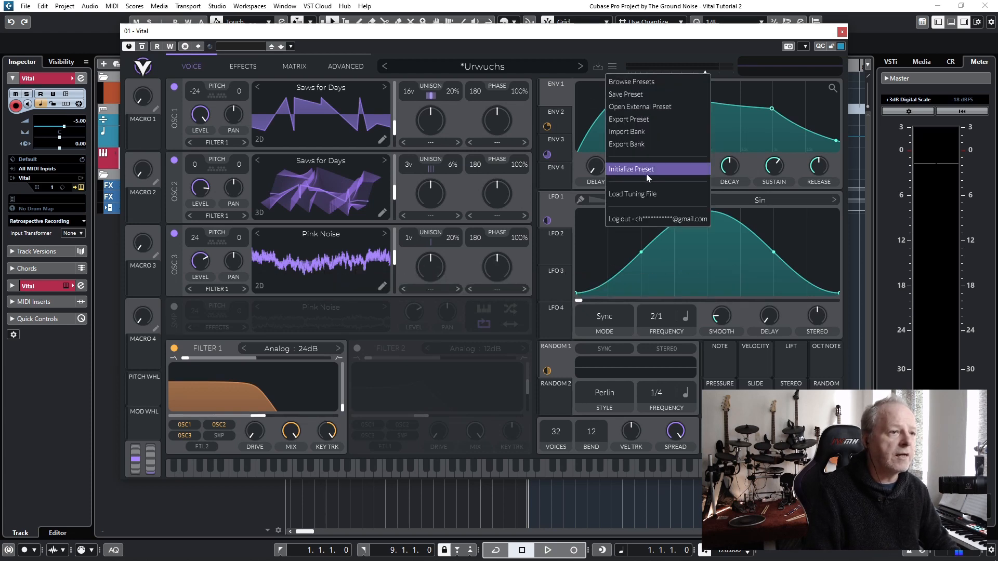
click(630, 168)
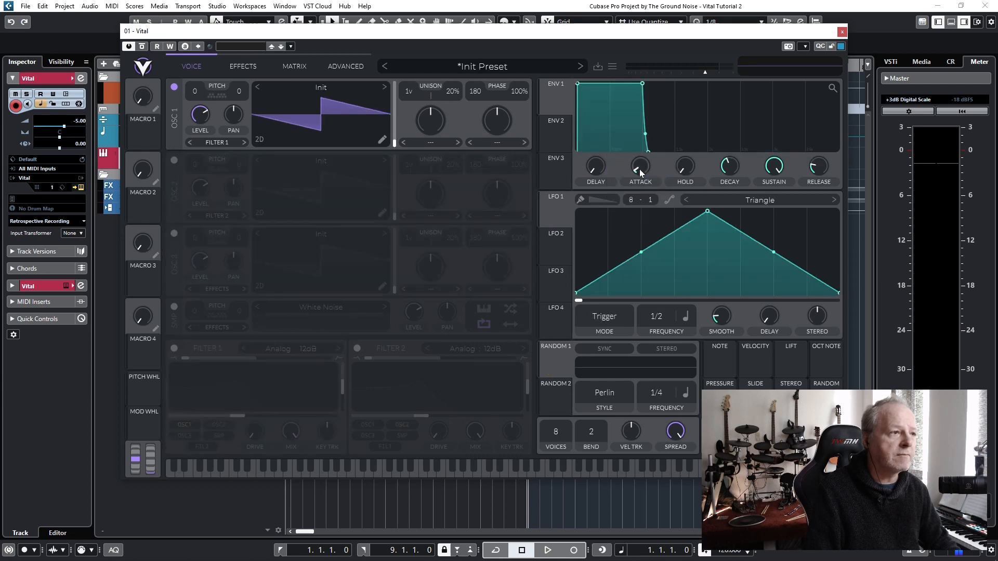
mouse_move(341, 93)
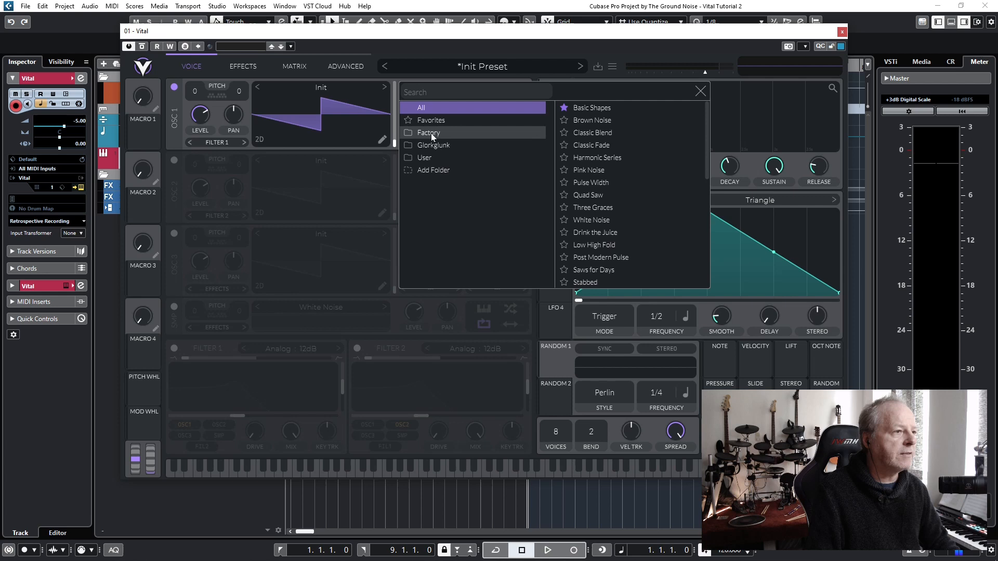
click(427, 133)
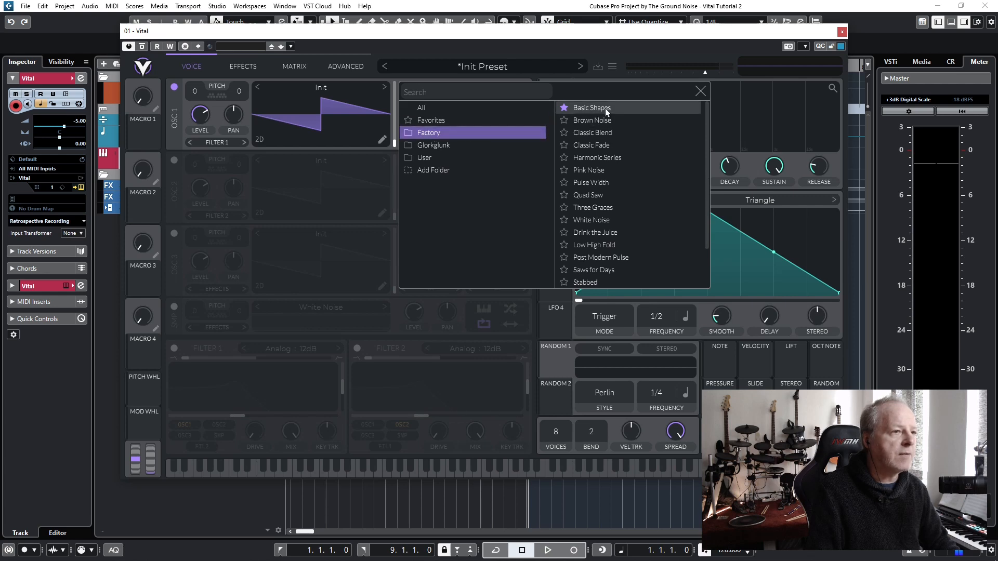
click(591, 107)
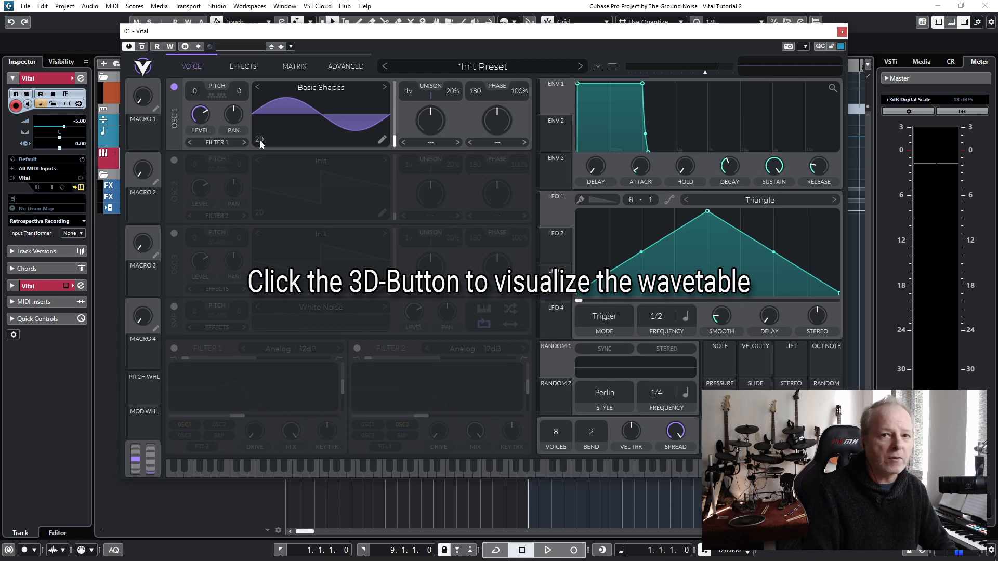
- Switch OSC 1's Basic Shapes display to 3D and open the Wavetable Editor
click(259, 138)
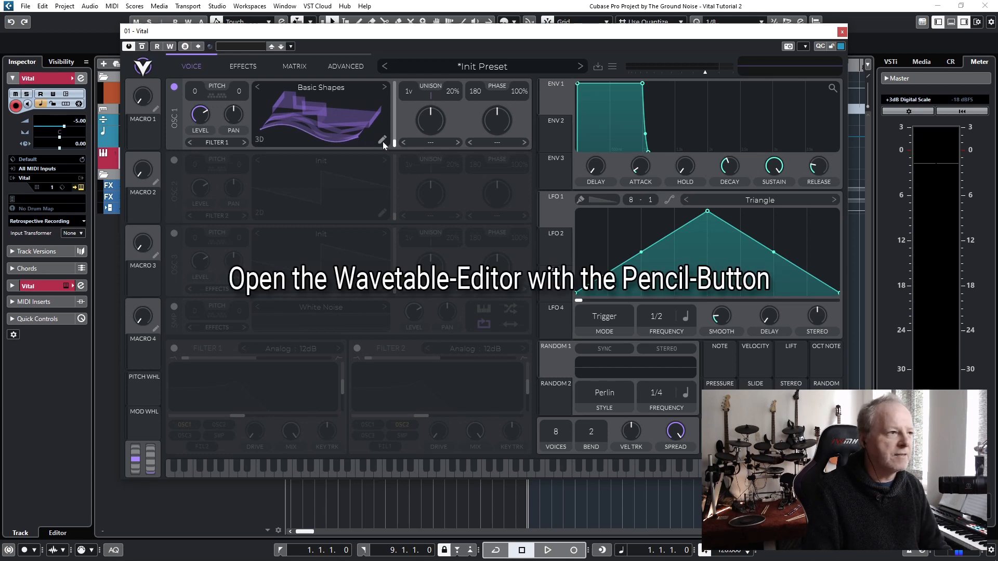
click(384, 142)
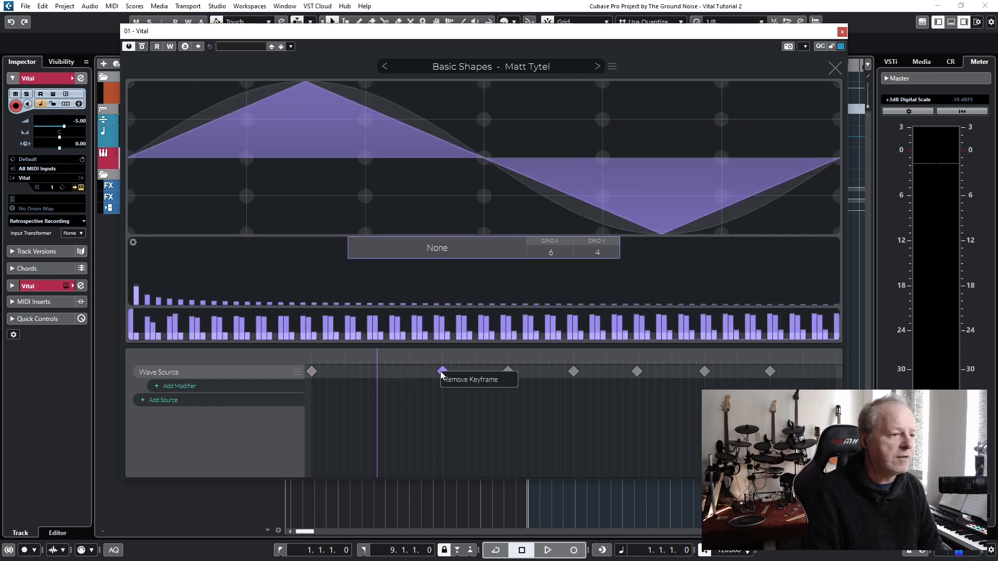
- Remove the extra Wave Source keyframes and select the remaining sine keyframe
click(470, 379)
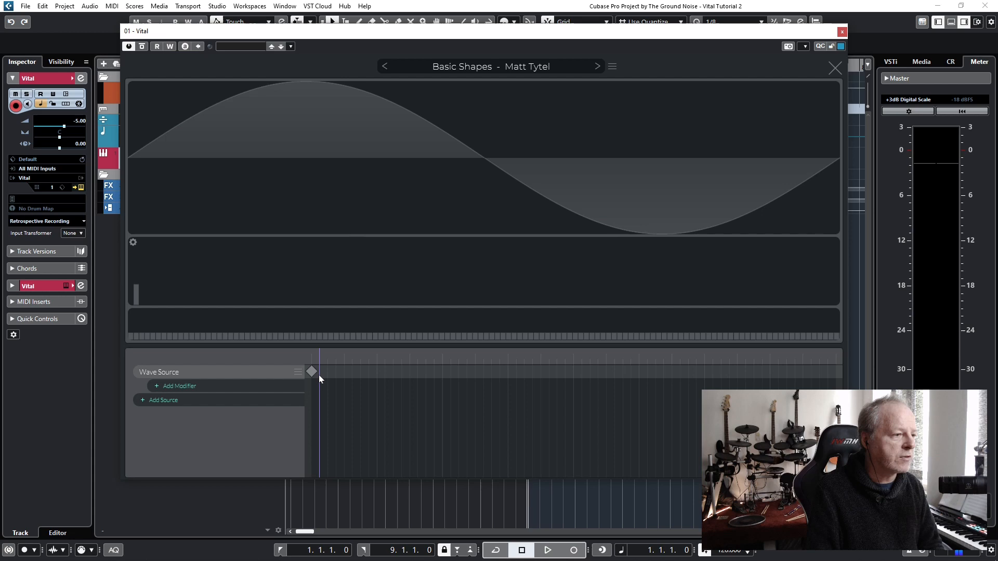
click(312, 372)
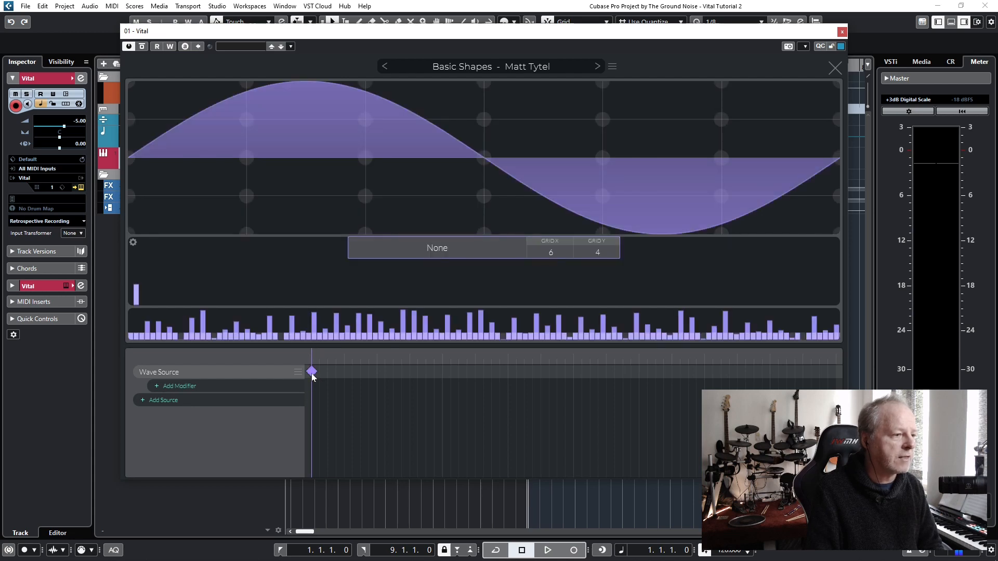
mouse_move(214, 202)
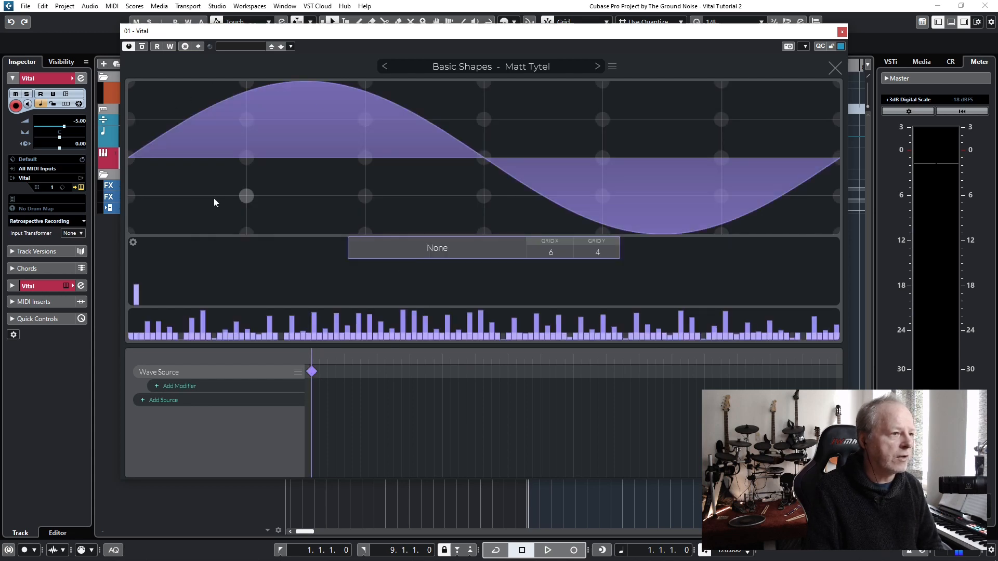
mouse_move(301, 194)
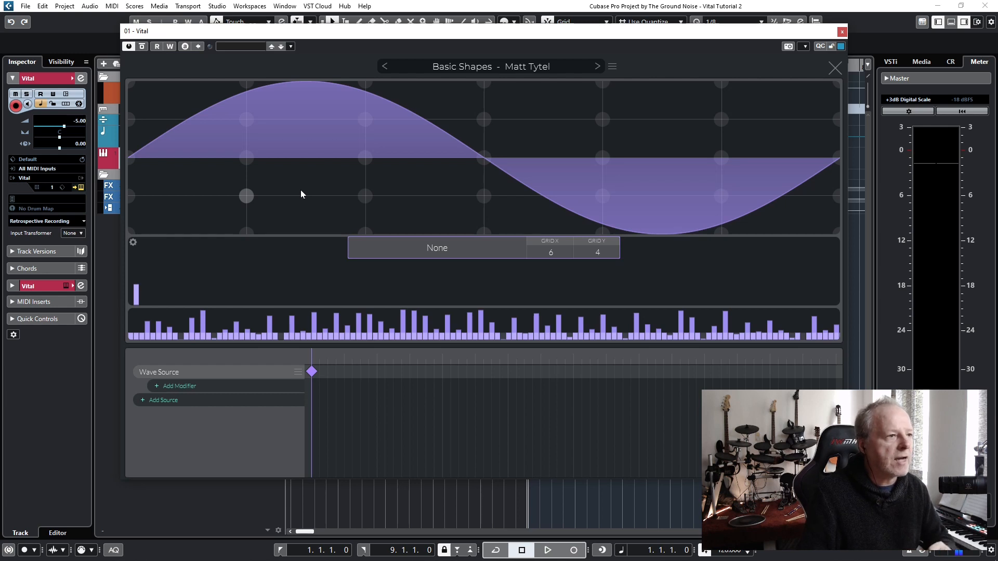
mouse_move(550, 253)
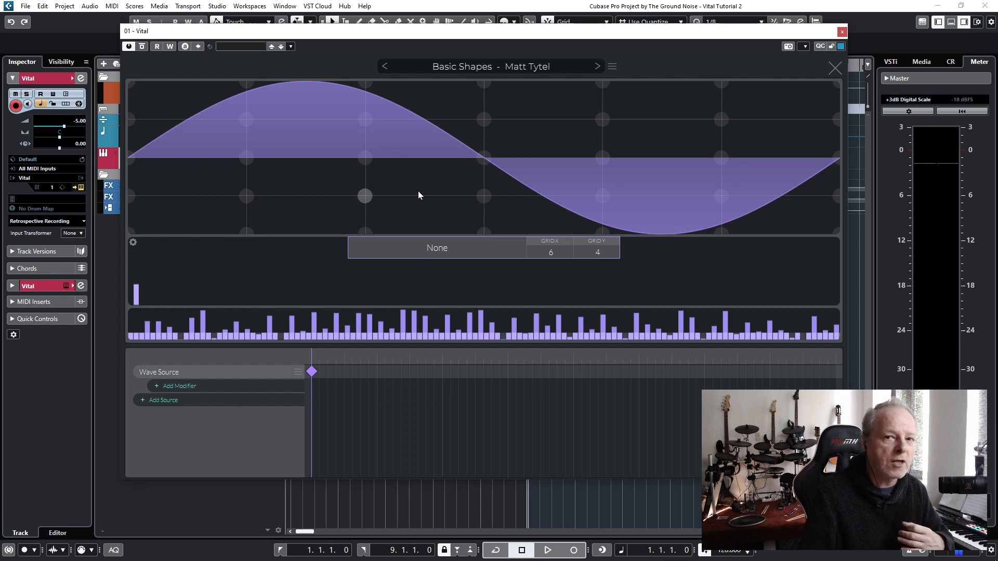
mouse_move(362, 133)
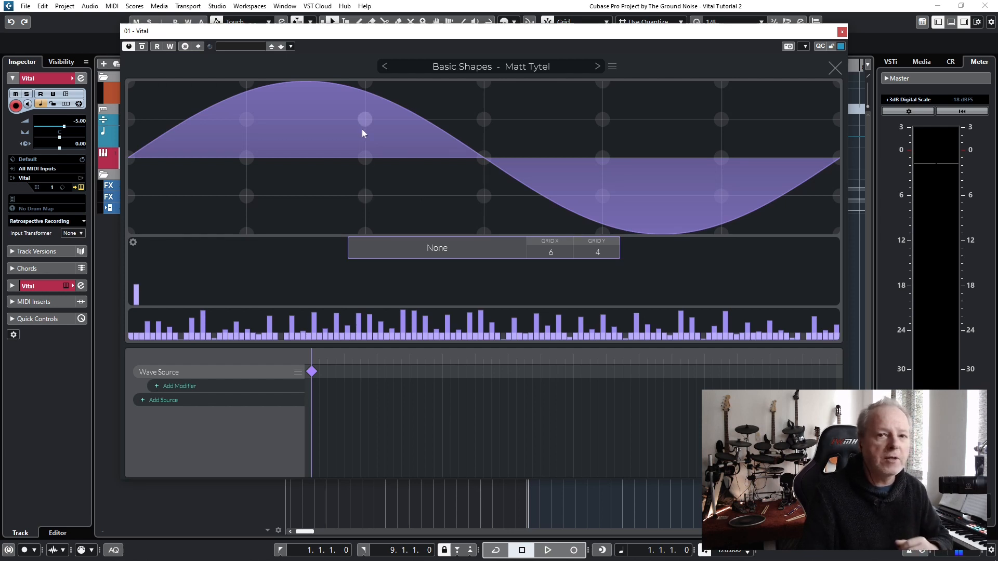
mouse_move(245, 89)
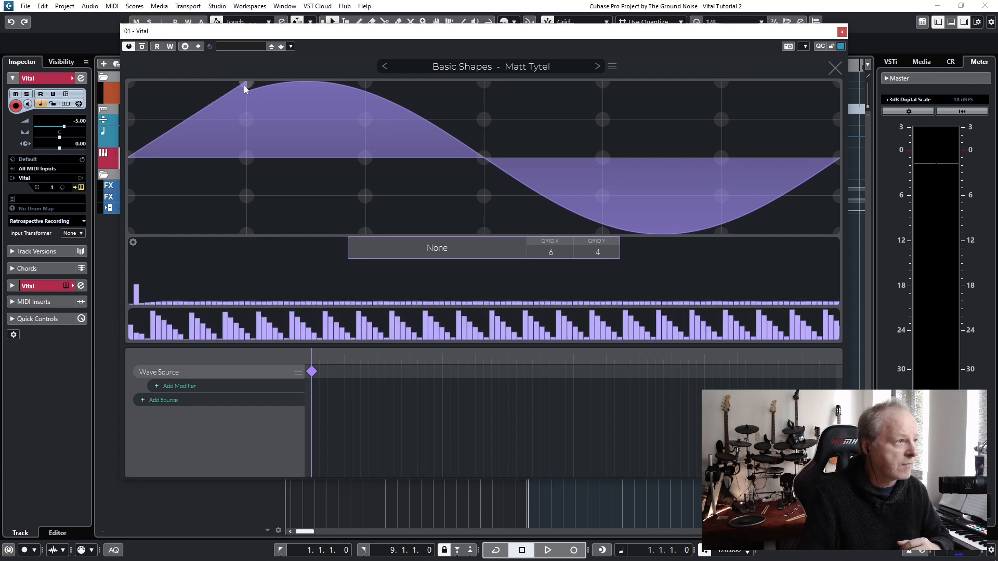
- Draw jagged ramp shapes over the sine, then randomize the harmonic phases
drag(245, 86, 366, 156)
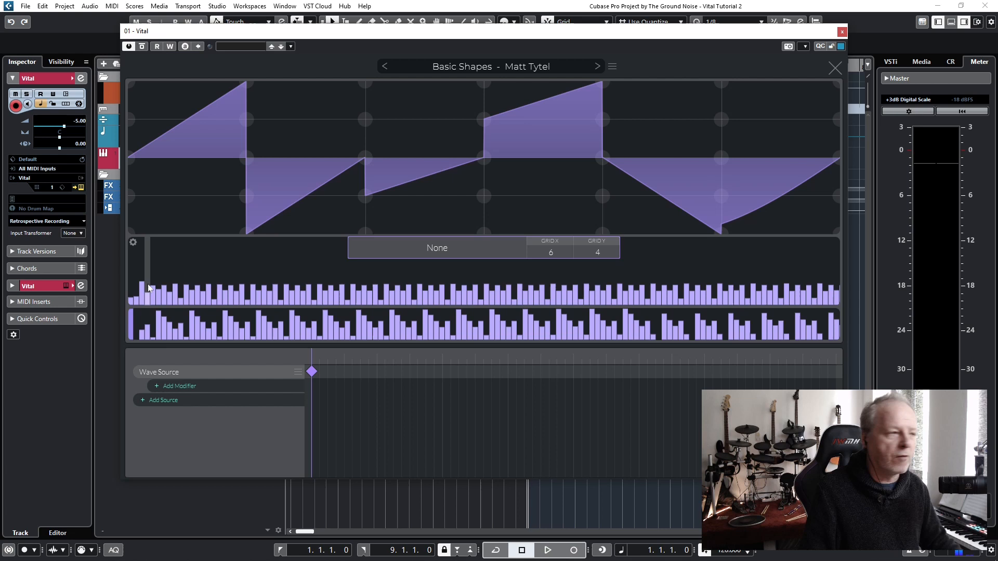
mouse_move(211, 283)
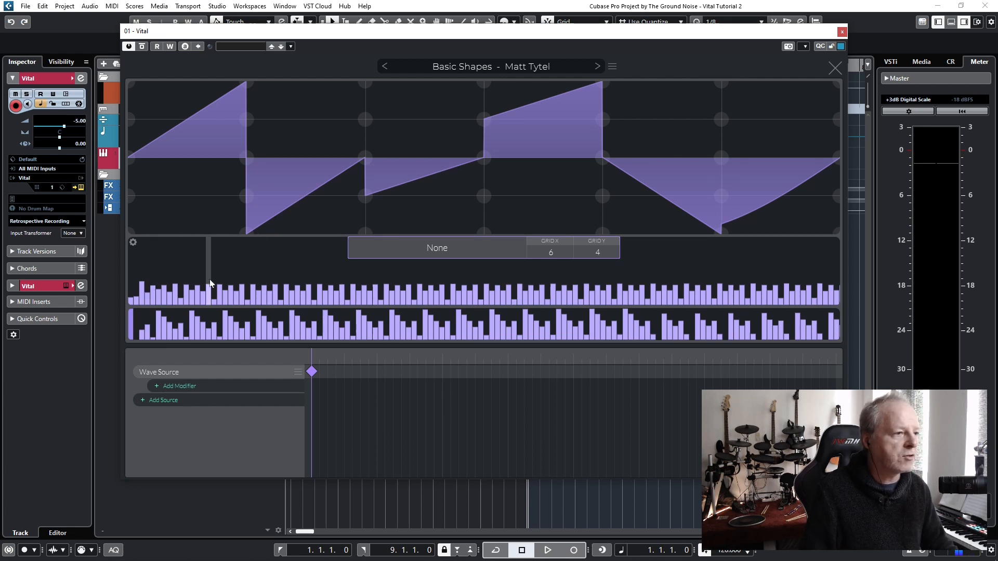
mouse_move(525, 300)
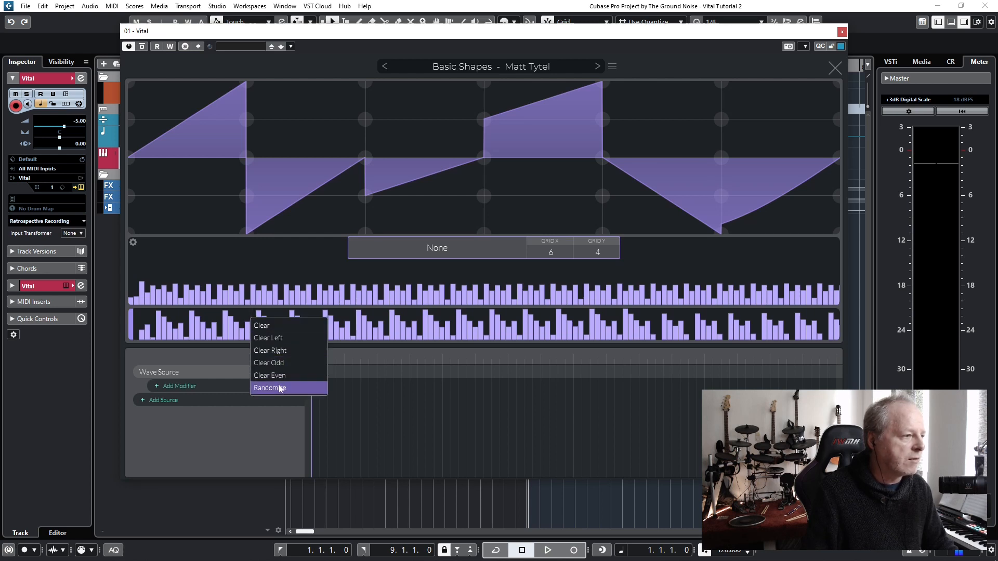
click(270, 388)
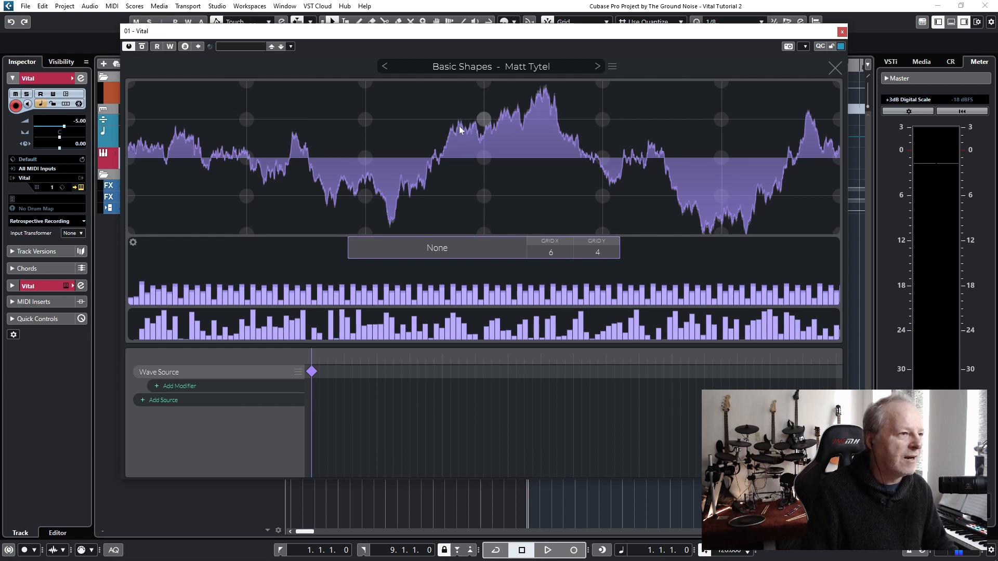
mouse_move(609, 165)
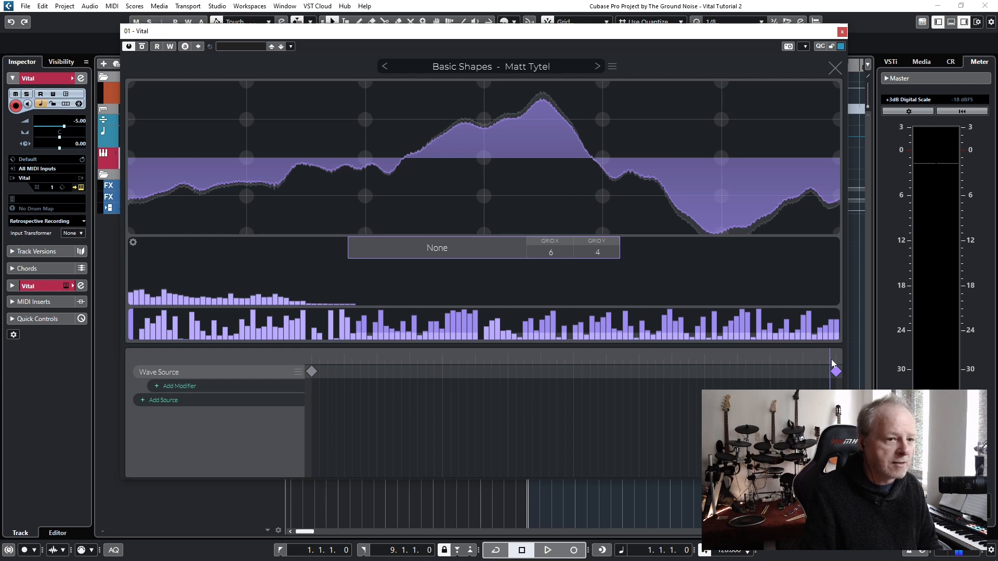
mouse_move(782, 360)
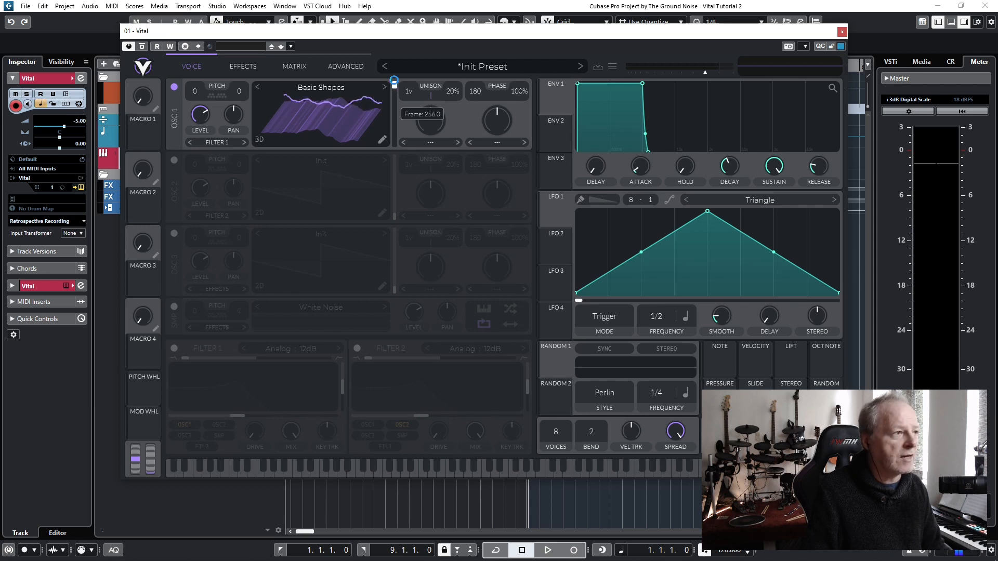
- Set the keyframe interpolation from None to Waveform Blend
drag(394, 82, 393, 134)
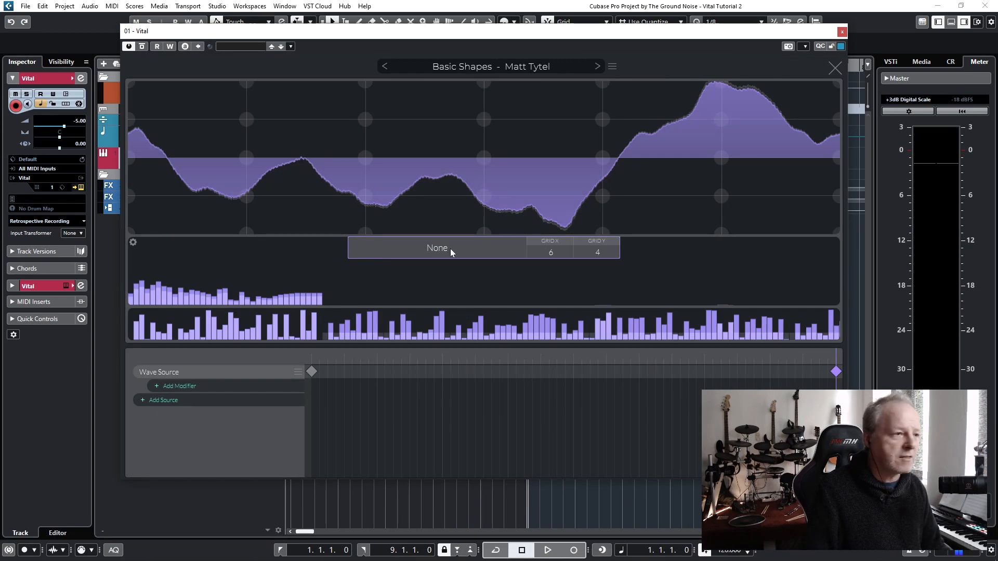
click(437, 248)
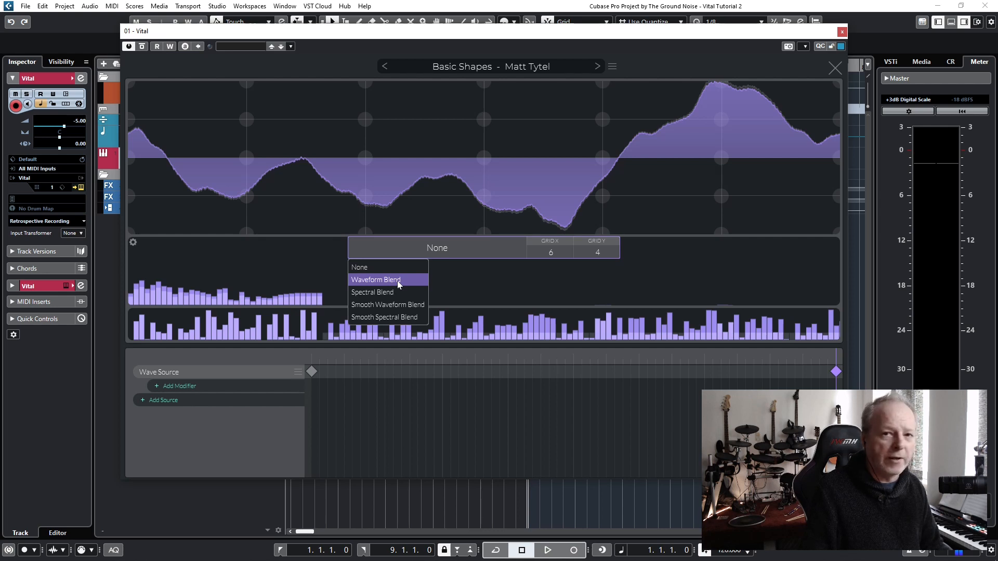
click(374, 280)
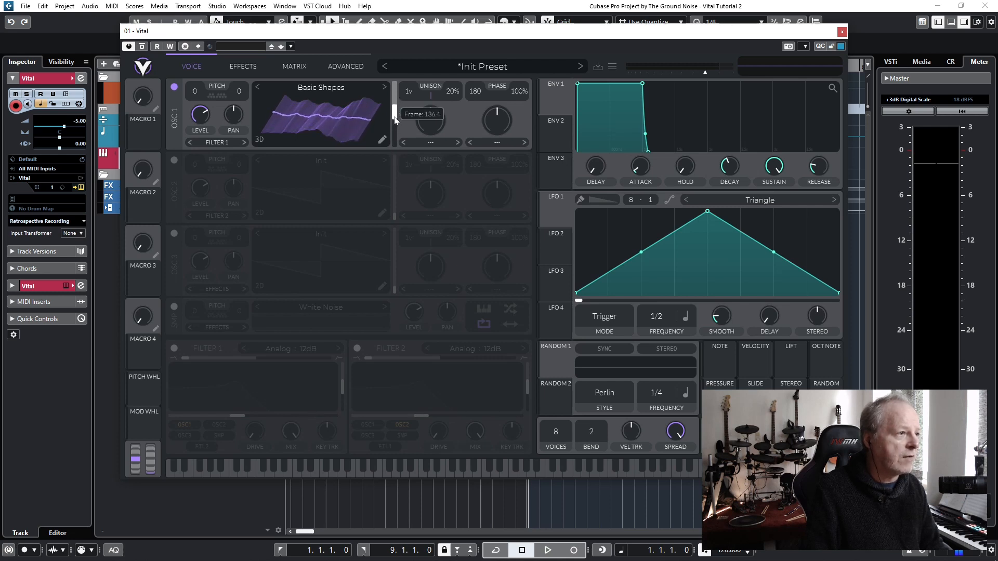
- Sweep the OSC 1 wave frame slider while playing notes, ending near frame one
drag(394, 114, 394, 153)
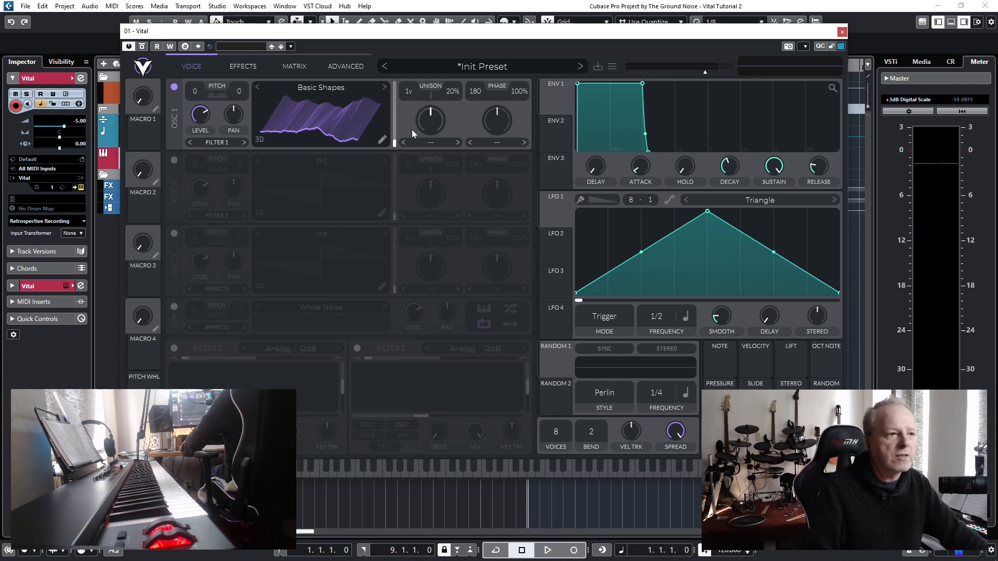
mouse_move(553, 216)
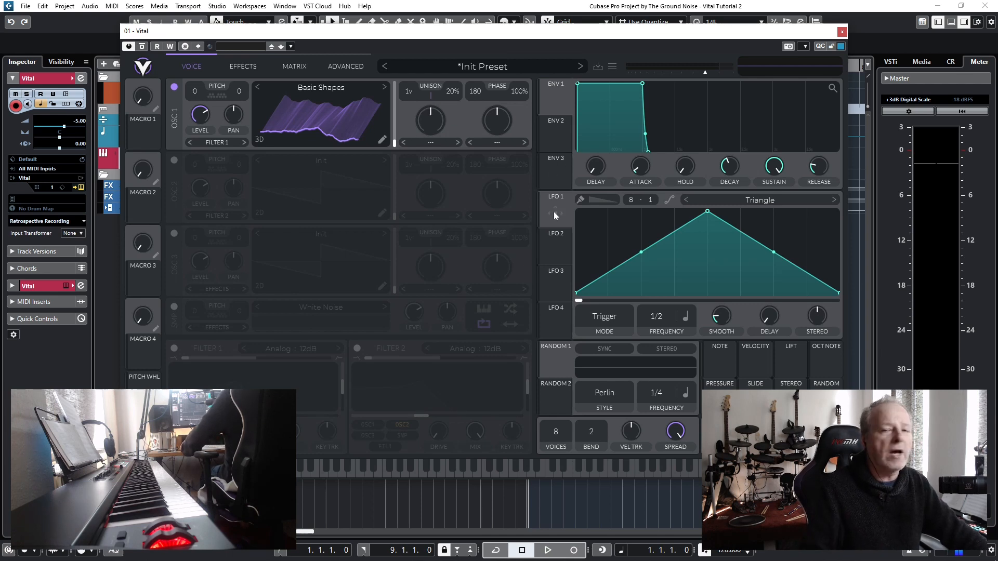
mouse_move(394, 121)
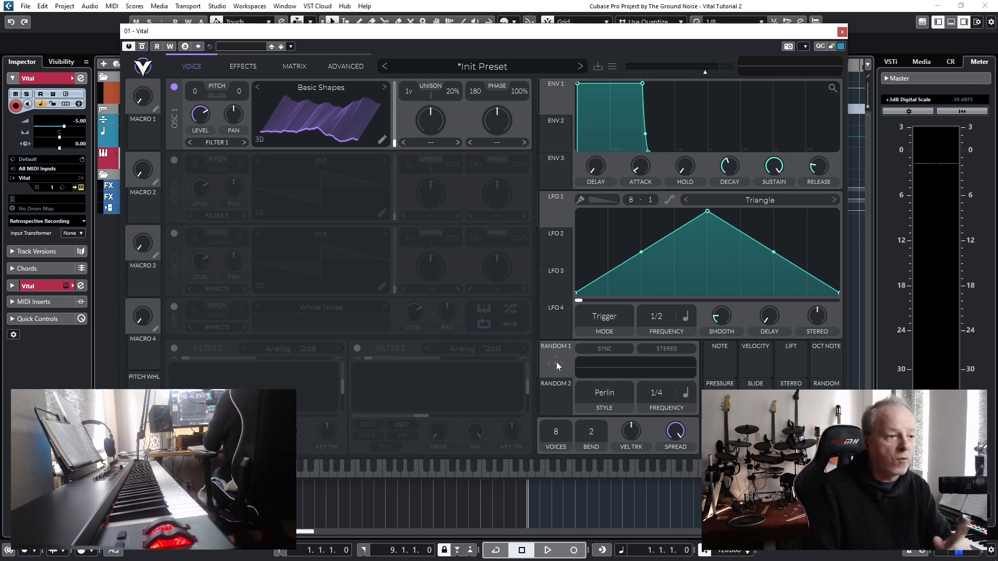
mouse_move(436, 164)
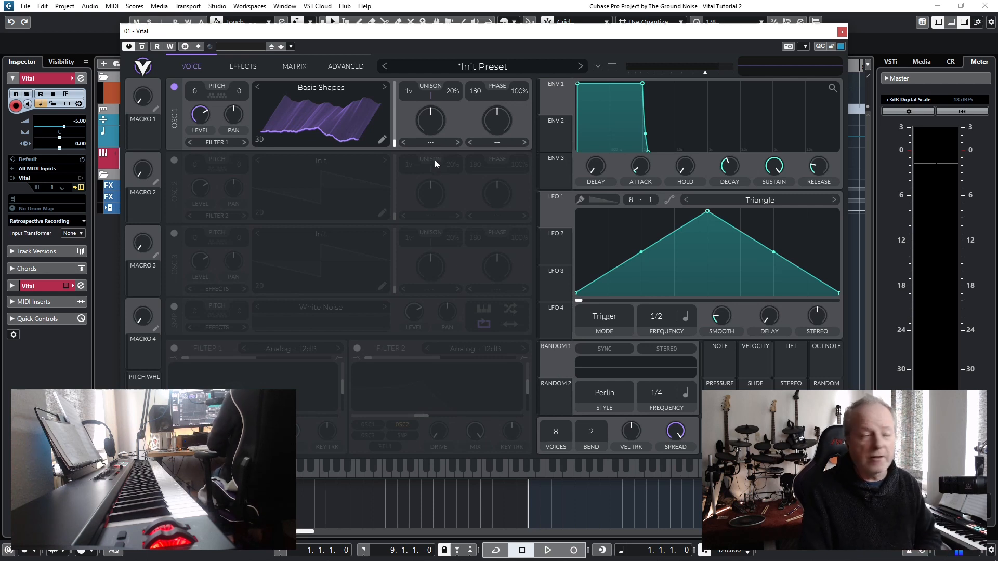
mouse_move(401, 121)
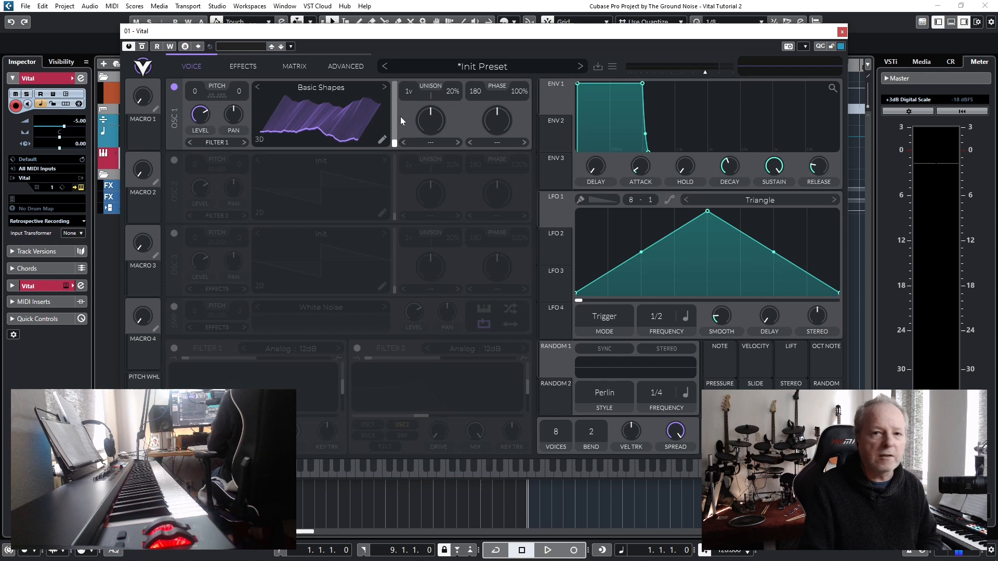
mouse_move(400, 142)
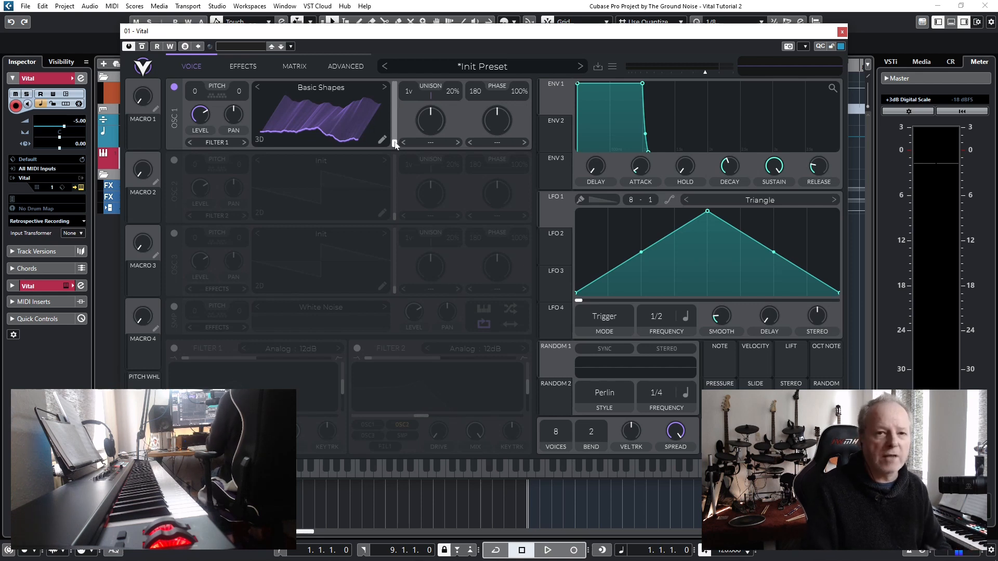
mouse_move(394, 149)
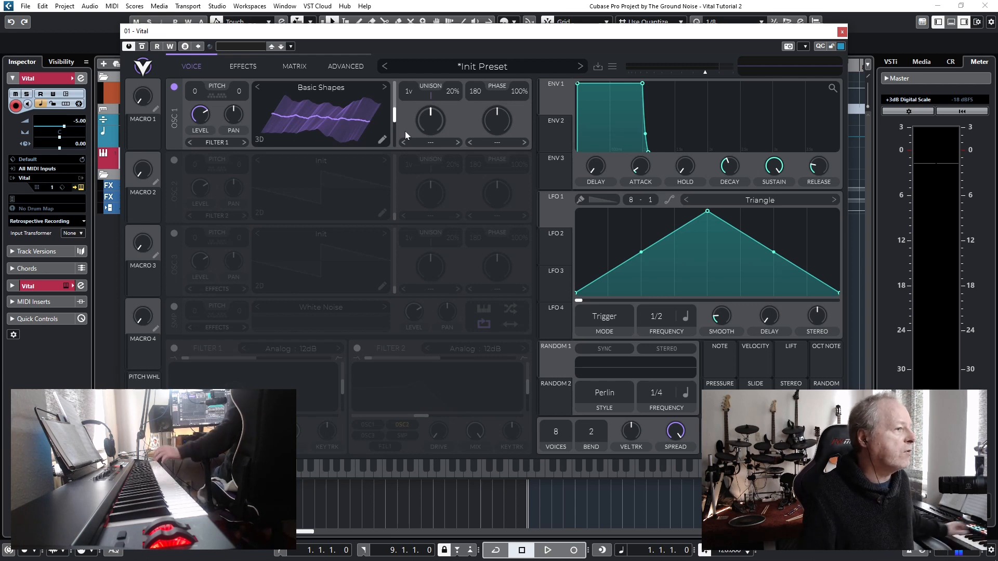
mouse_move(359, 131)
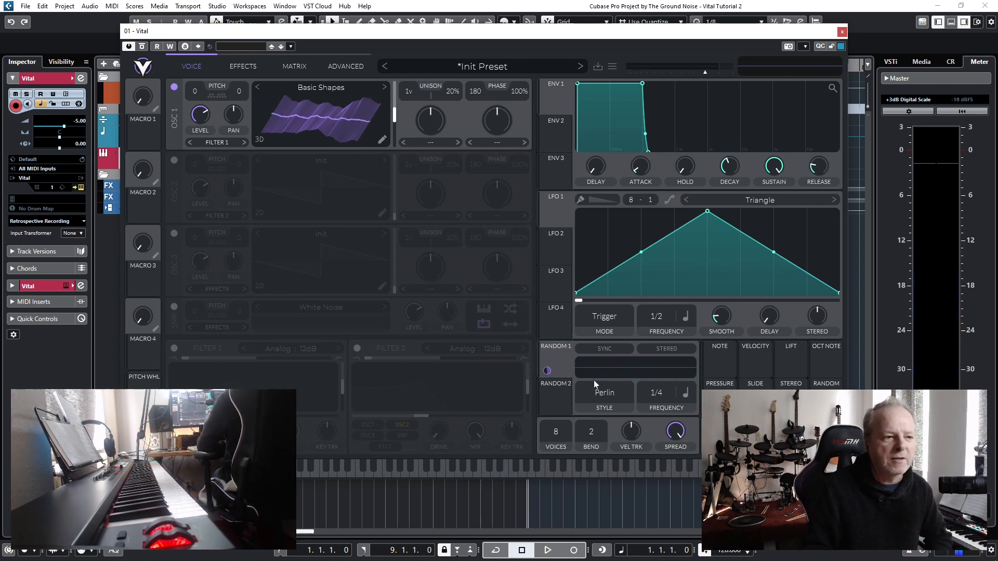
mouse_move(615, 401)
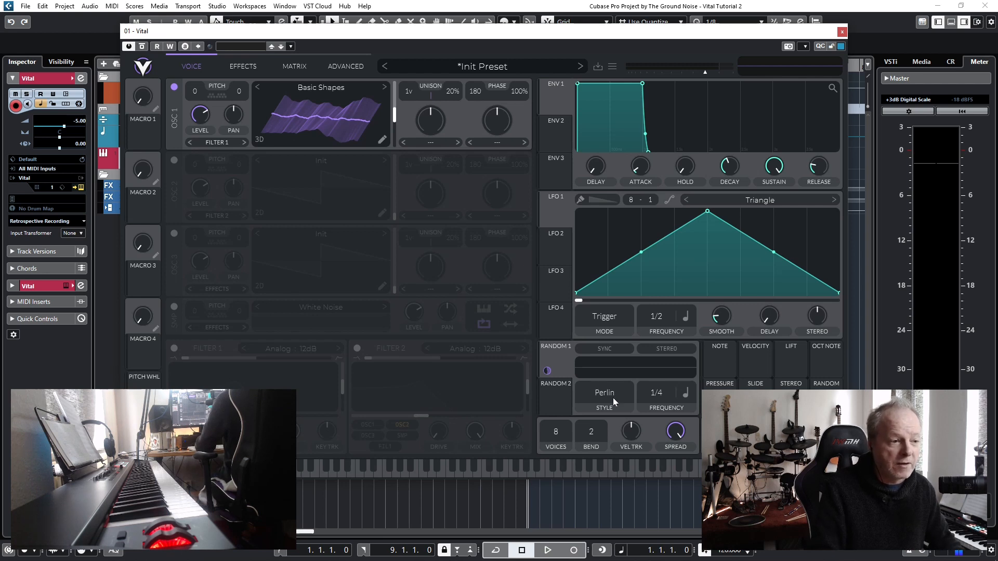
- Show the Random 1 style options: Perlin, Sample & Hold, Sine Interpolate, Lorenz Attractor
click(603, 393)
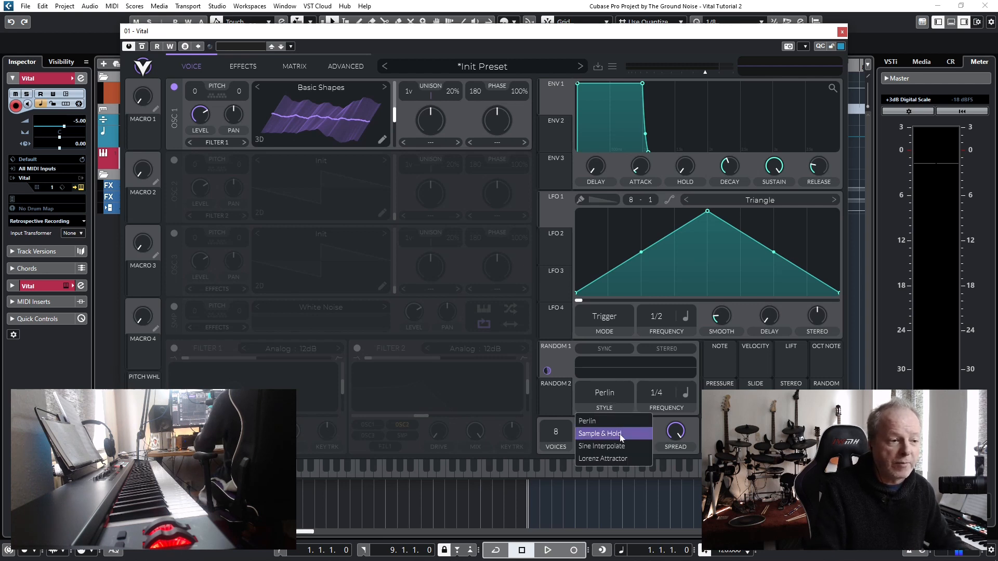
mouse_move(602, 459)
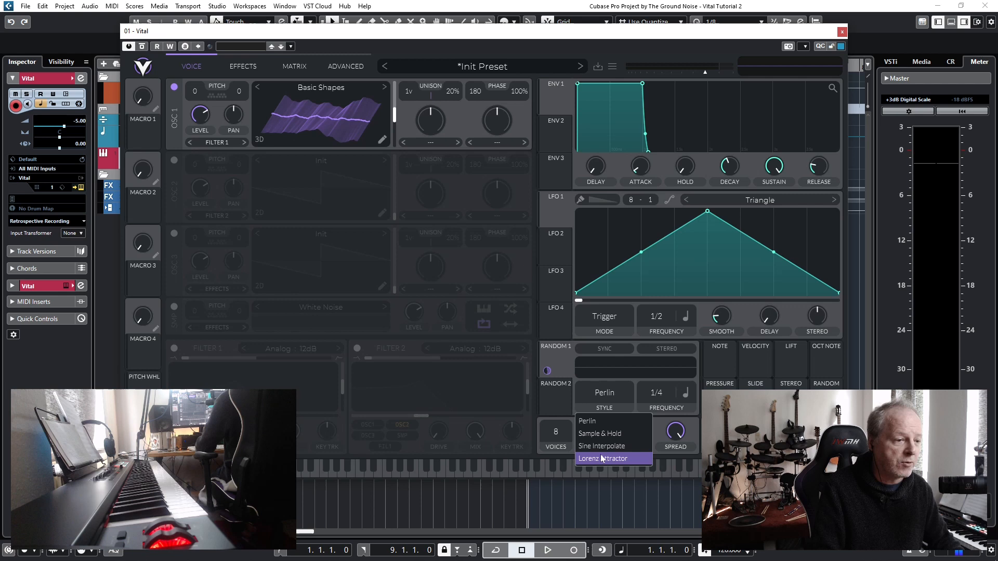
mouse_move(620, 384)
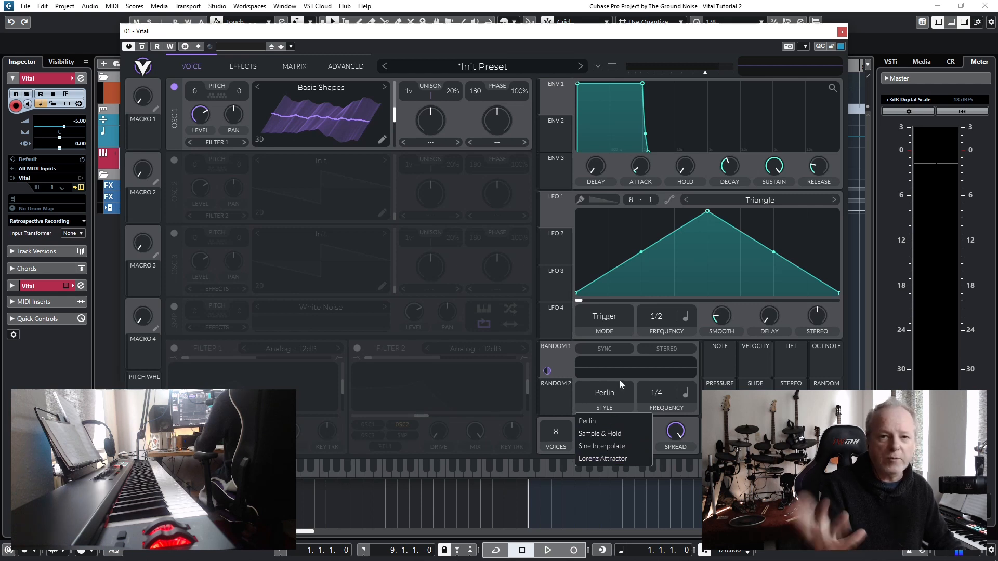
mouse_move(619, 371)
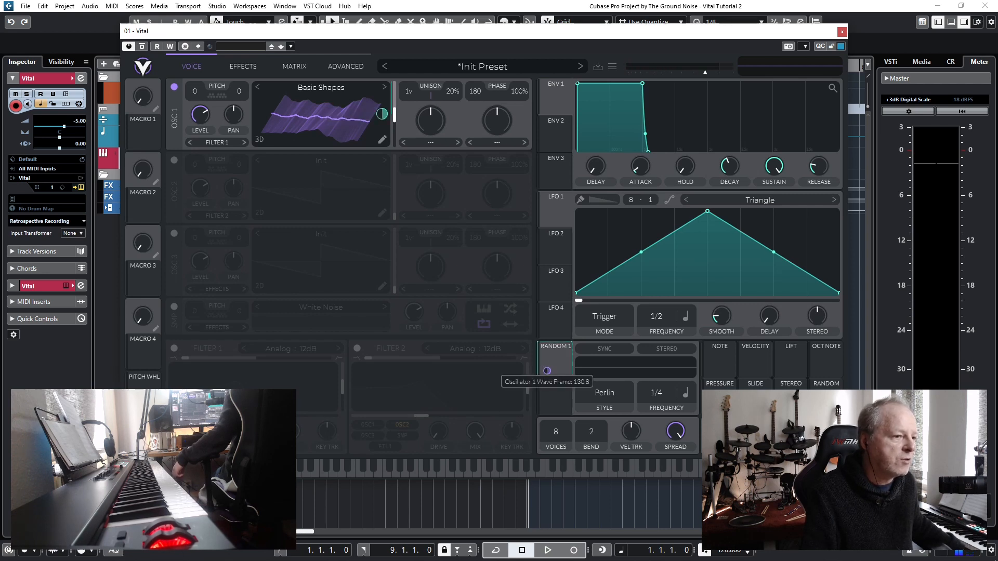
- Adjust the Random 1 modulation depth ring on OSC 1's wave frame slider
drag(382, 114, 382, 113)
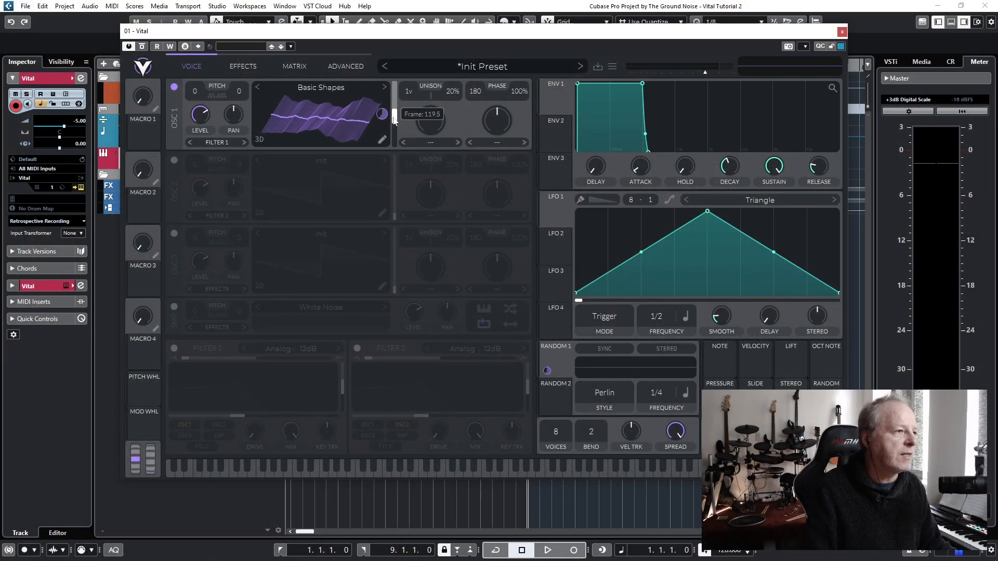
- Show the Remove, Bypass, Make Bipolar and Make Stereo options for the wave-frame modulation
right_click(382, 114)
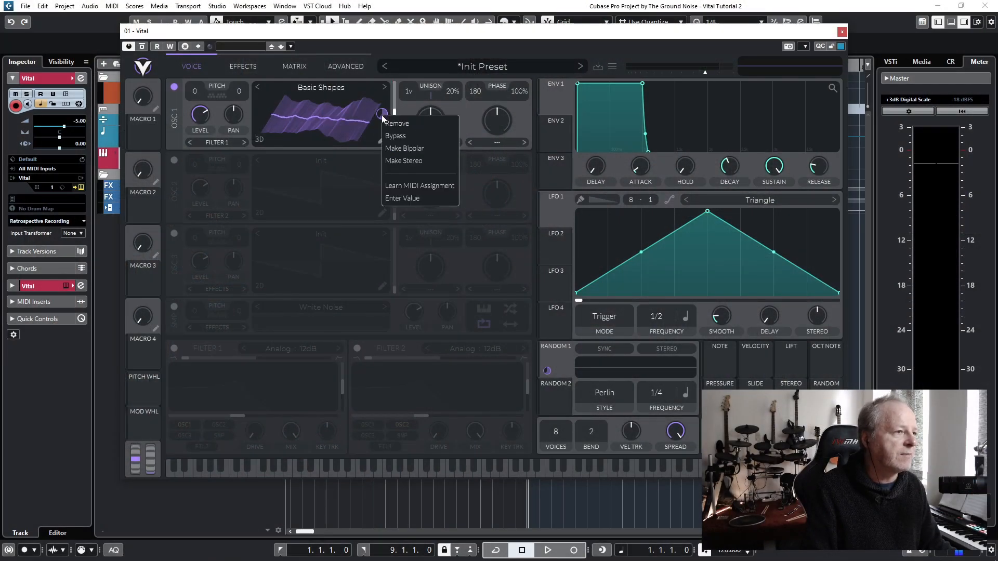
mouse_move(404, 148)
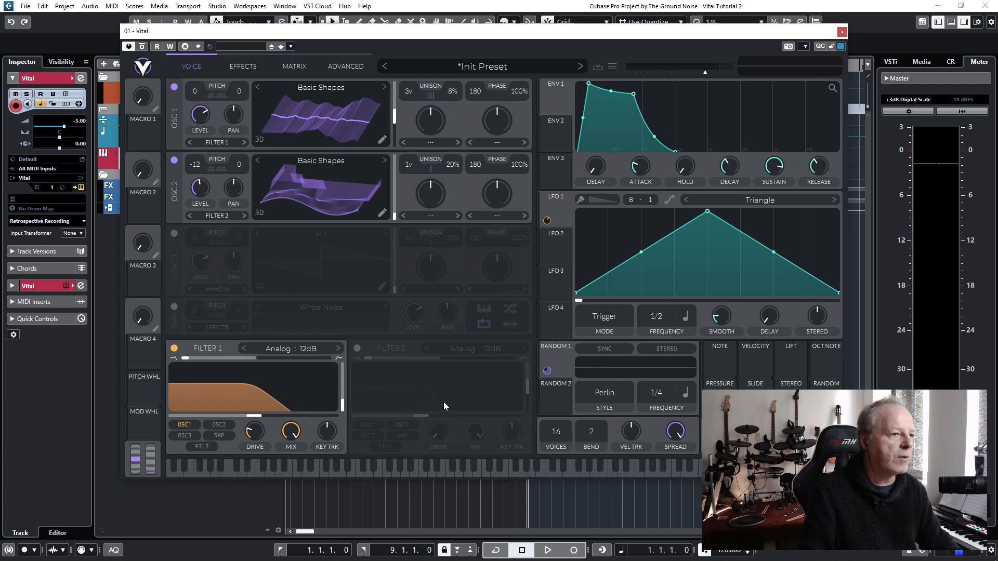
mouse_move(178, 391)
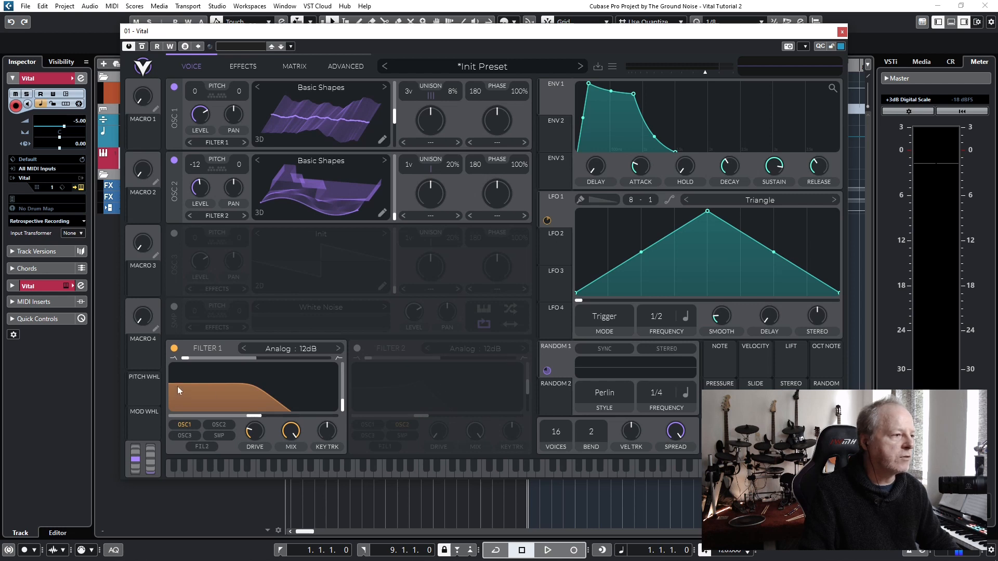
mouse_move(258, 391)
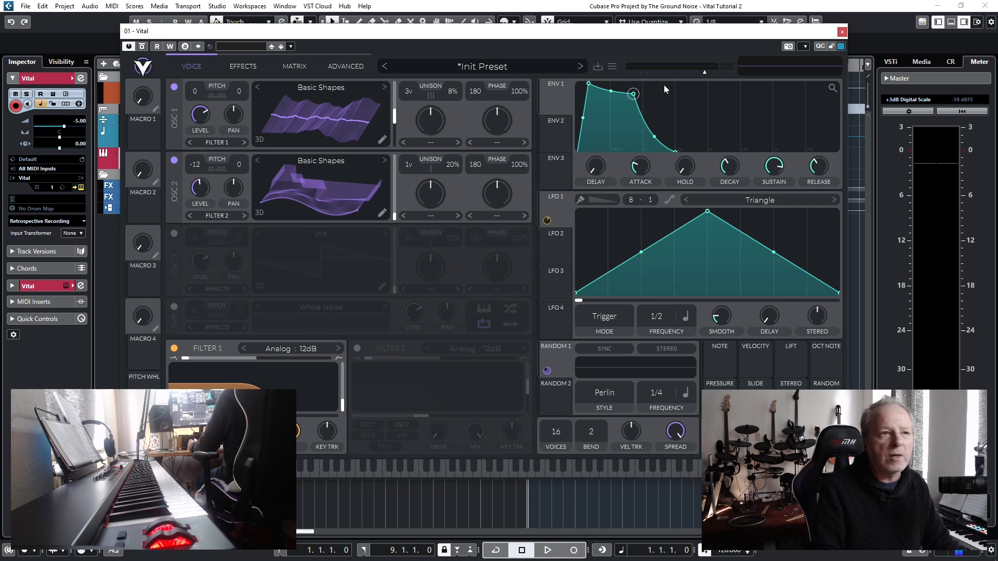
mouse_move(703, 75)
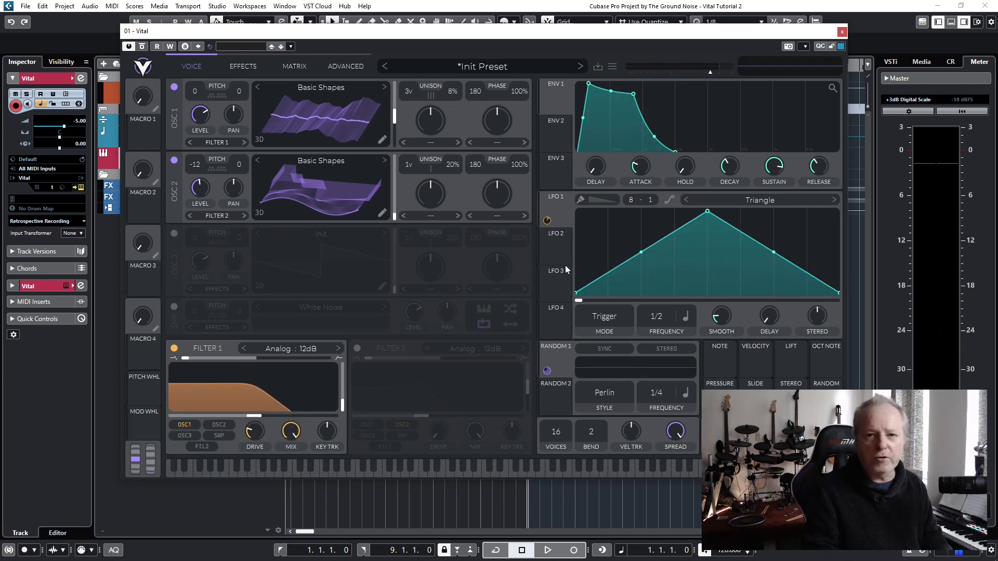
mouse_move(557, 317)
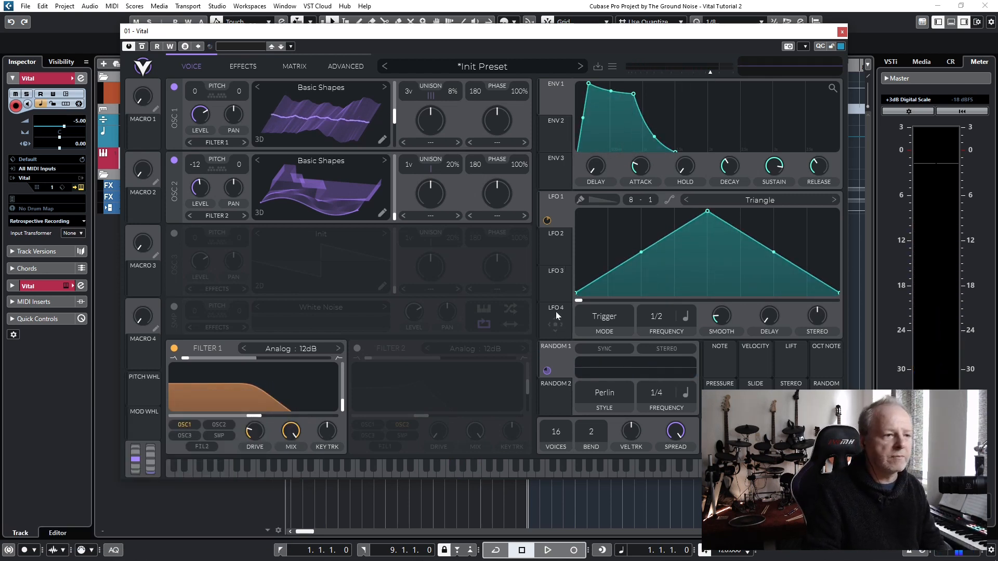
mouse_move(558, 214)
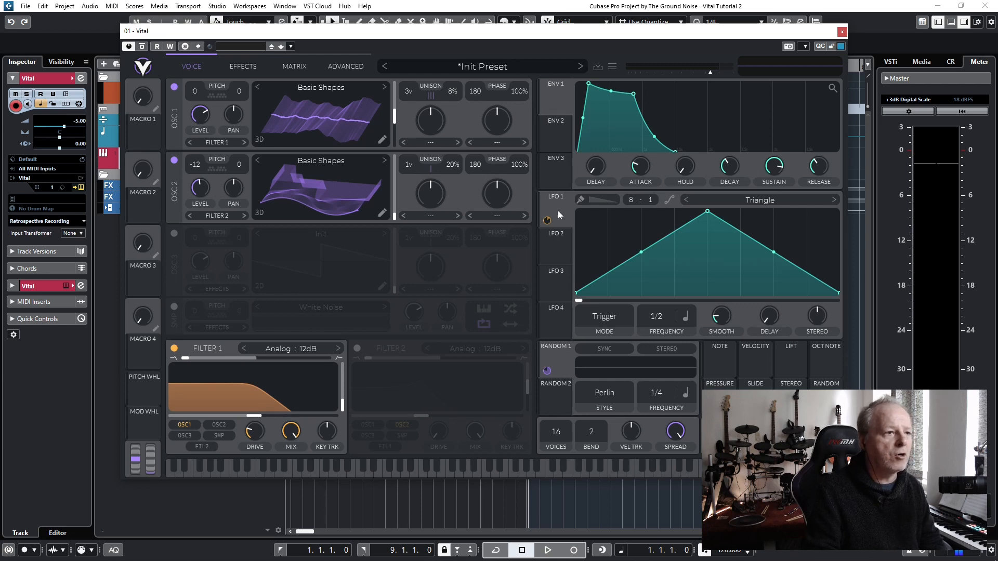
mouse_move(557, 368)
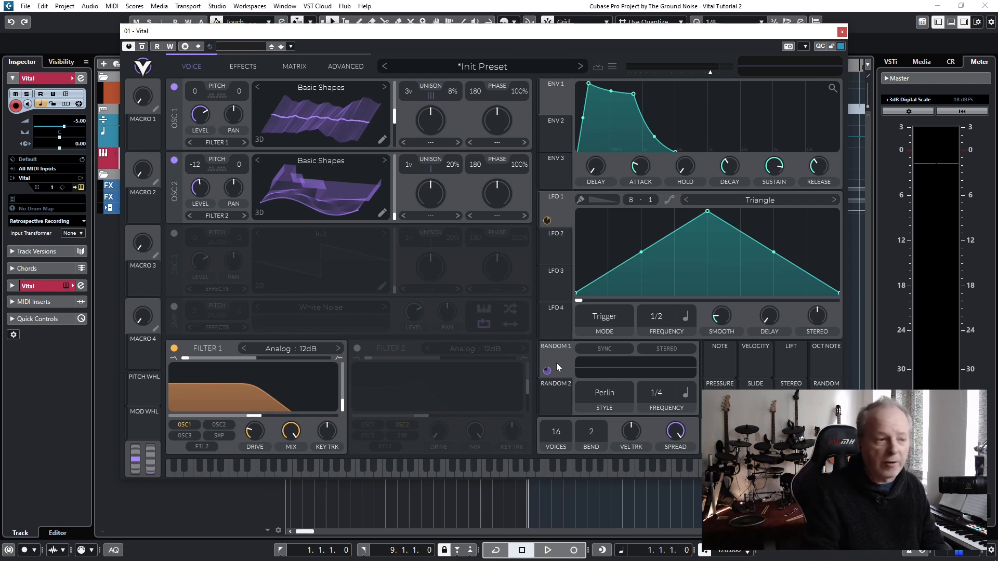
mouse_move(562, 350)
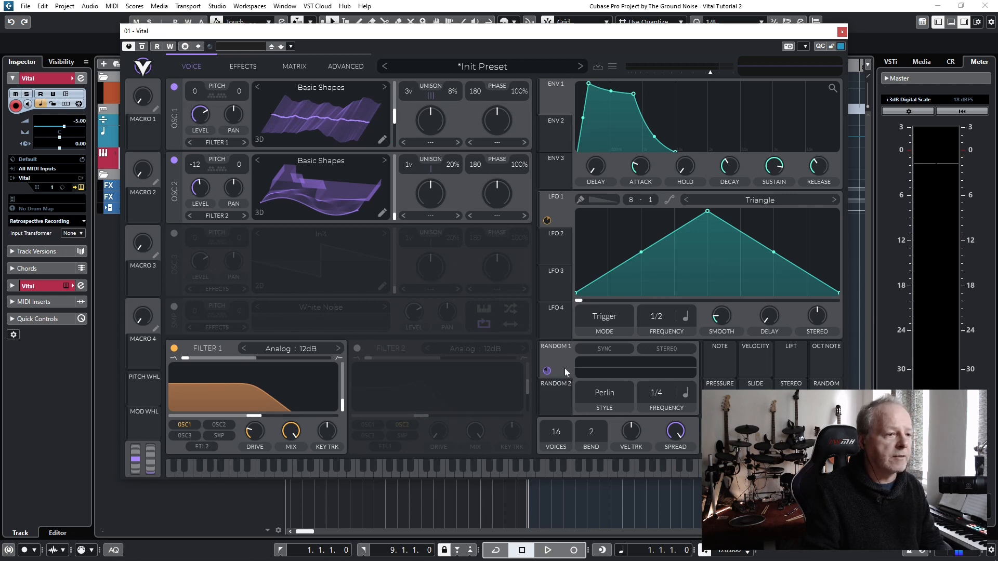
mouse_move(516, 328)
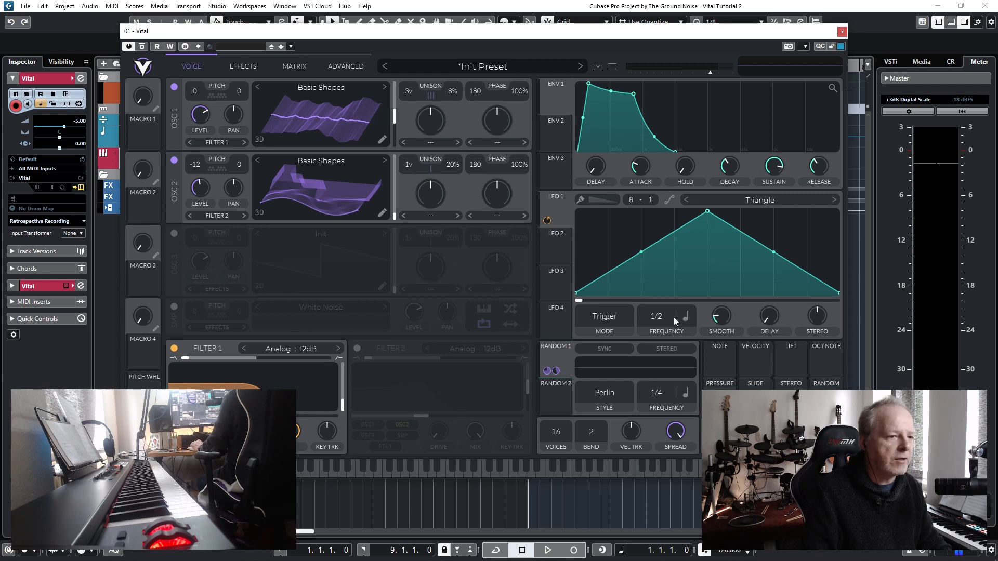
mouse_move(682, 322)
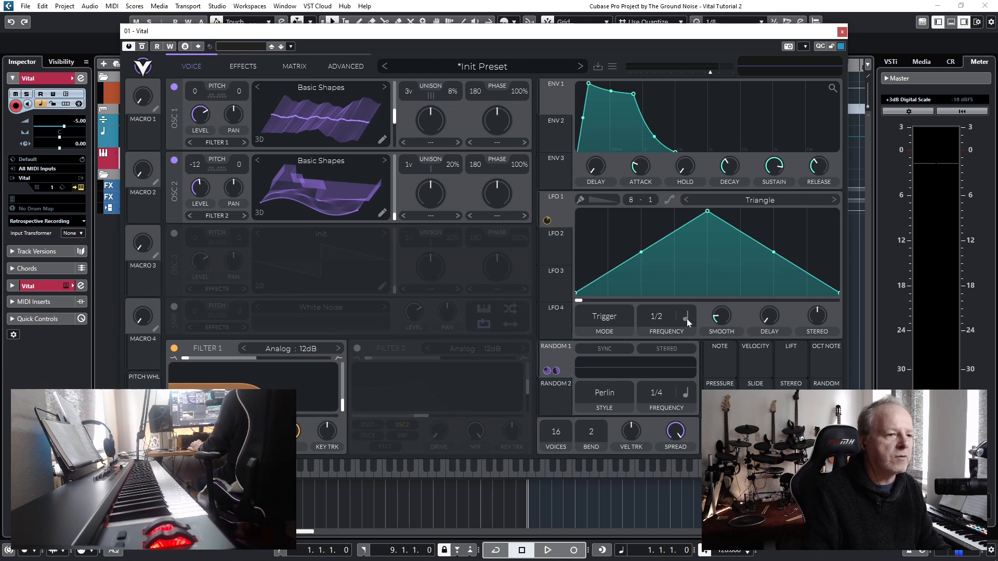
- Switch LFO 1's rate from tempo-synced 1/2 to Seconds, reading 0.500 secs
click(686, 316)
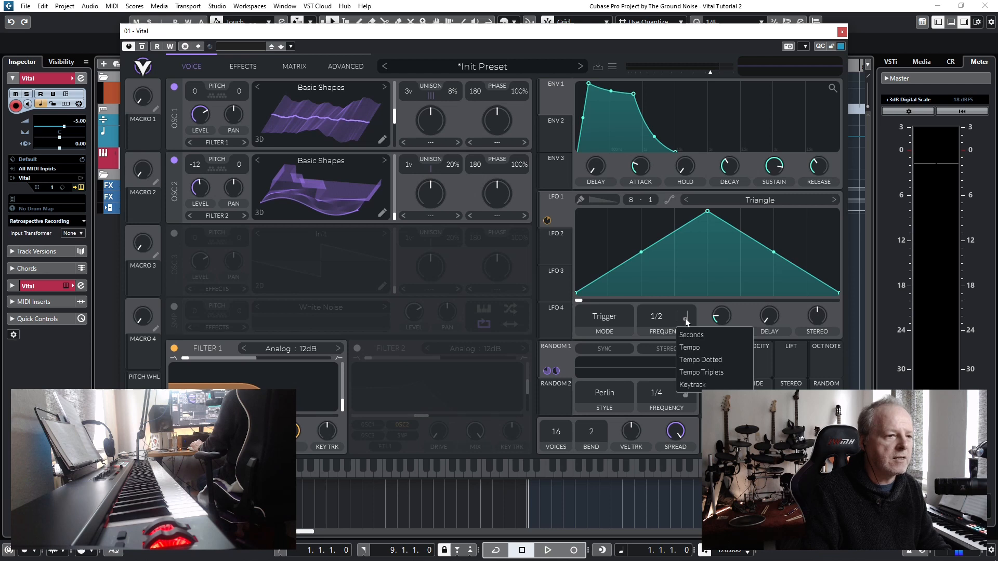
mouse_move(690, 335)
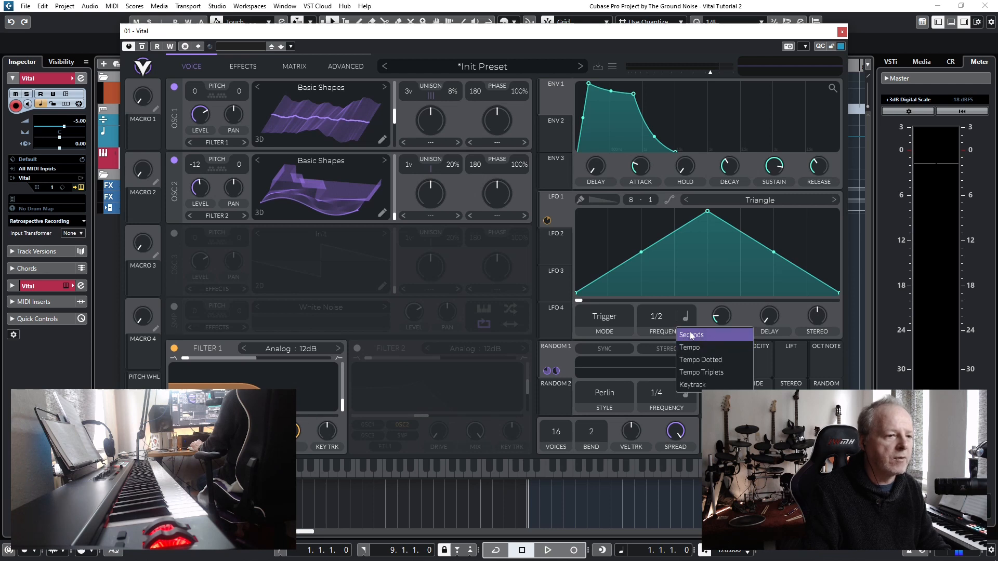
click(692, 334)
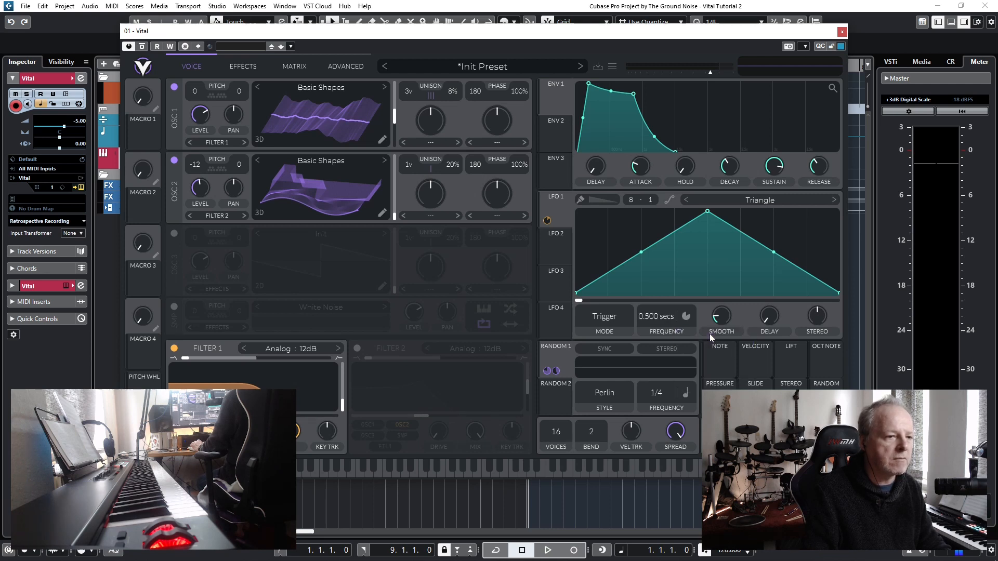
mouse_move(665, 321)
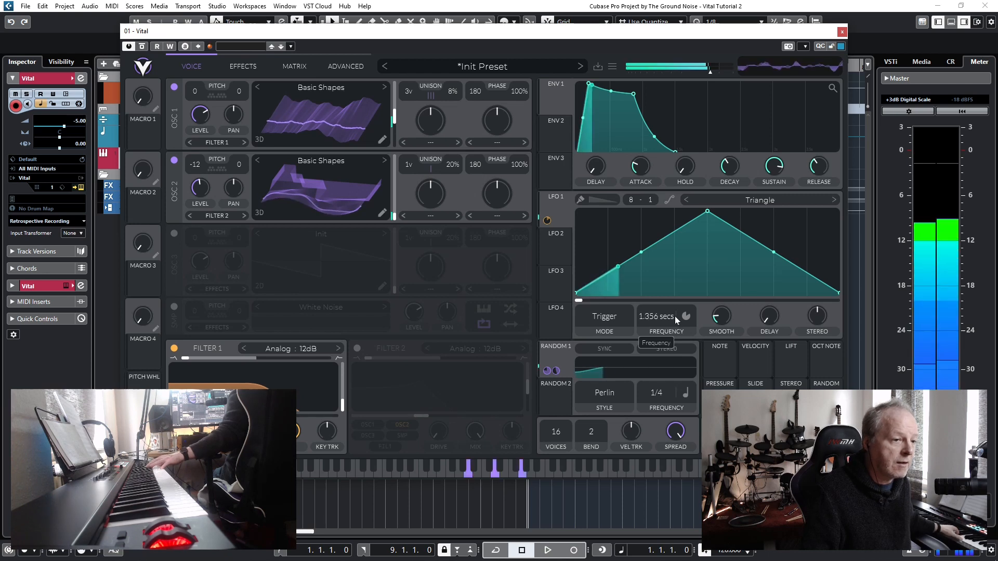
mouse_move(670, 320)
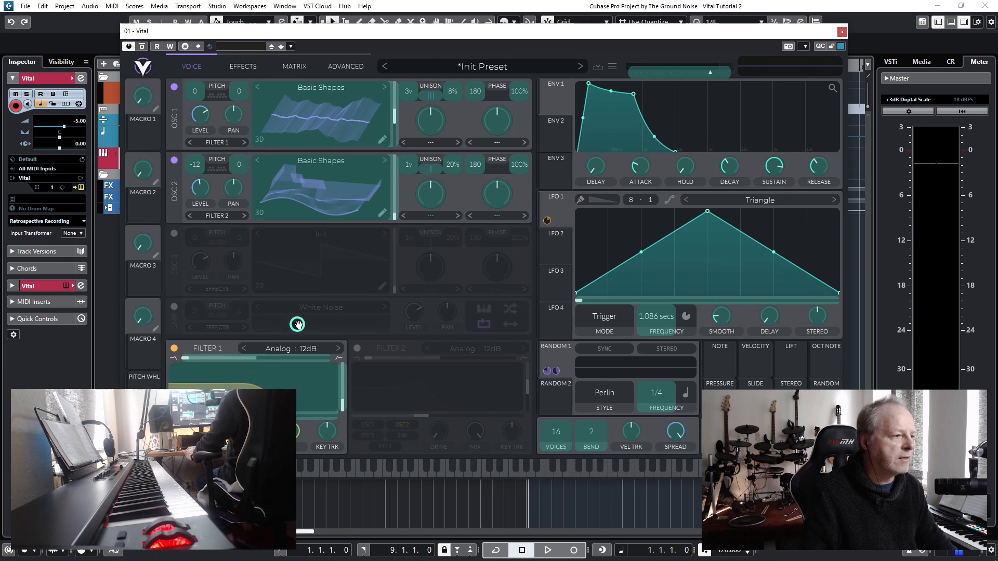
mouse_move(393, 318)
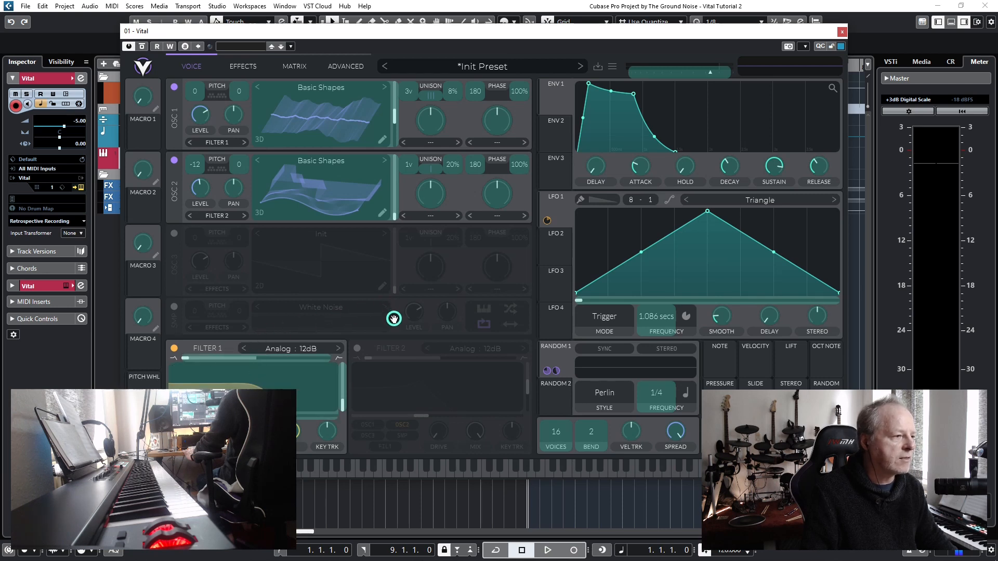
mouse_move(415, 305)
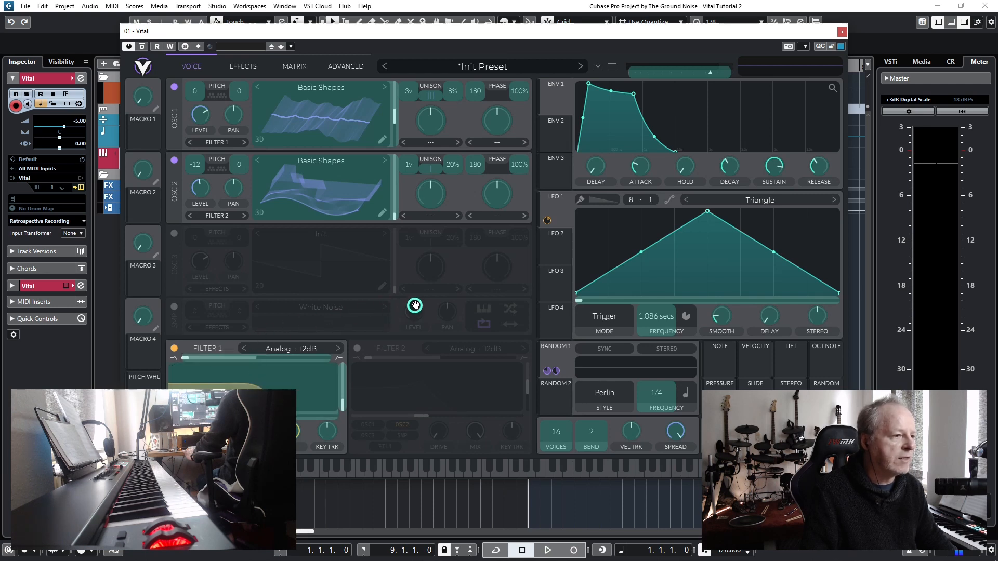
mouse_move(465, 266)
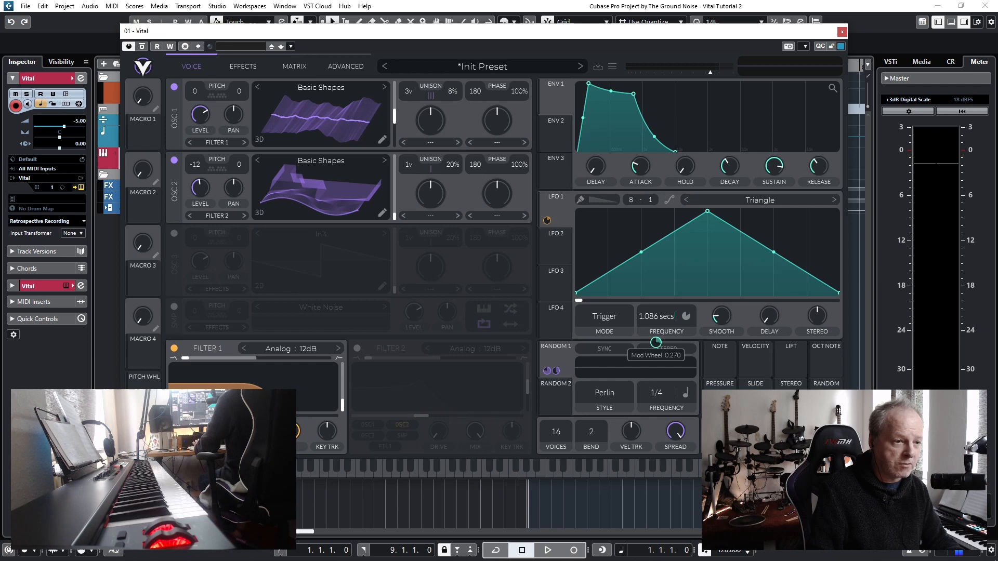
mouse_move(658, 326)
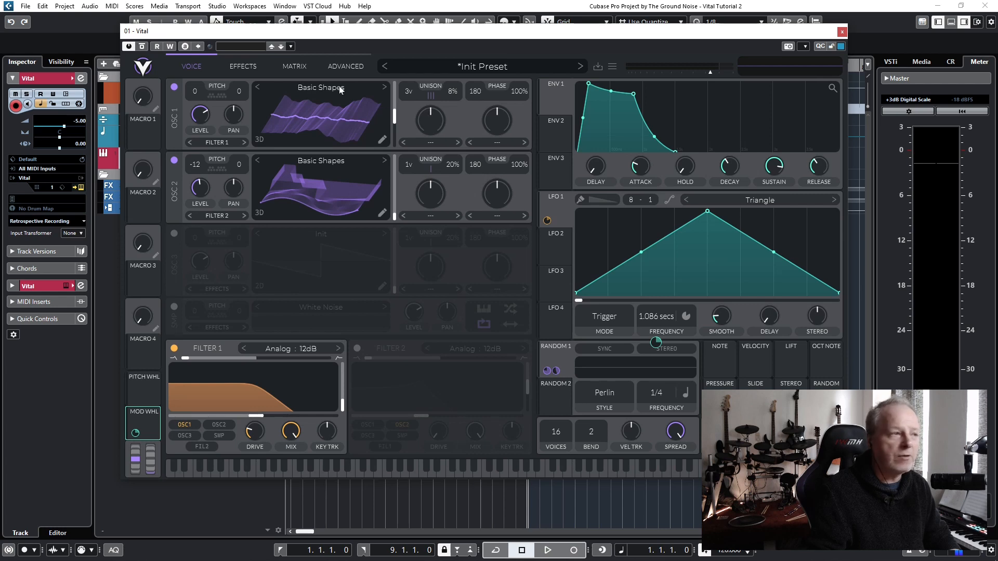
mouse_move(550, 372)
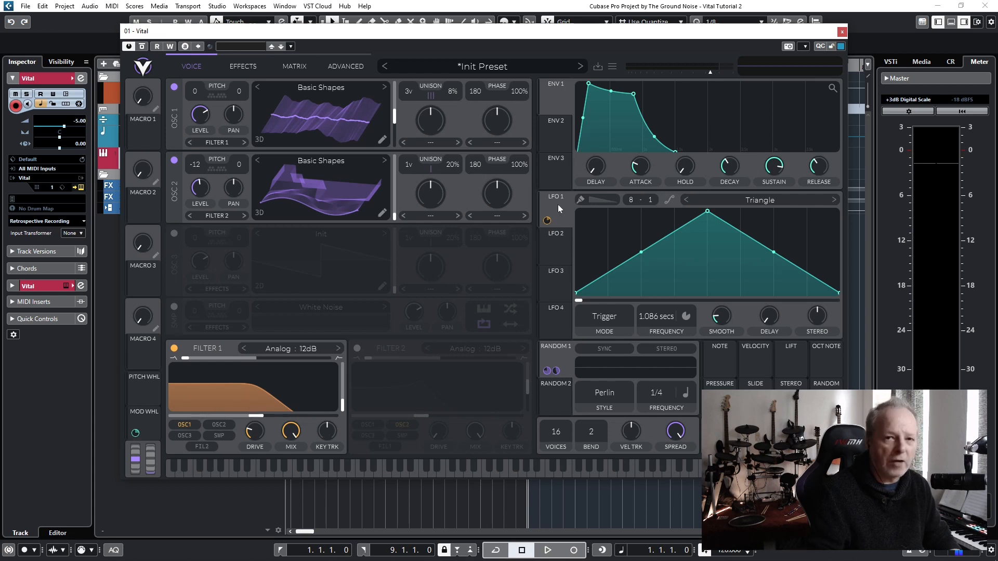
mouse_move(442, 177)
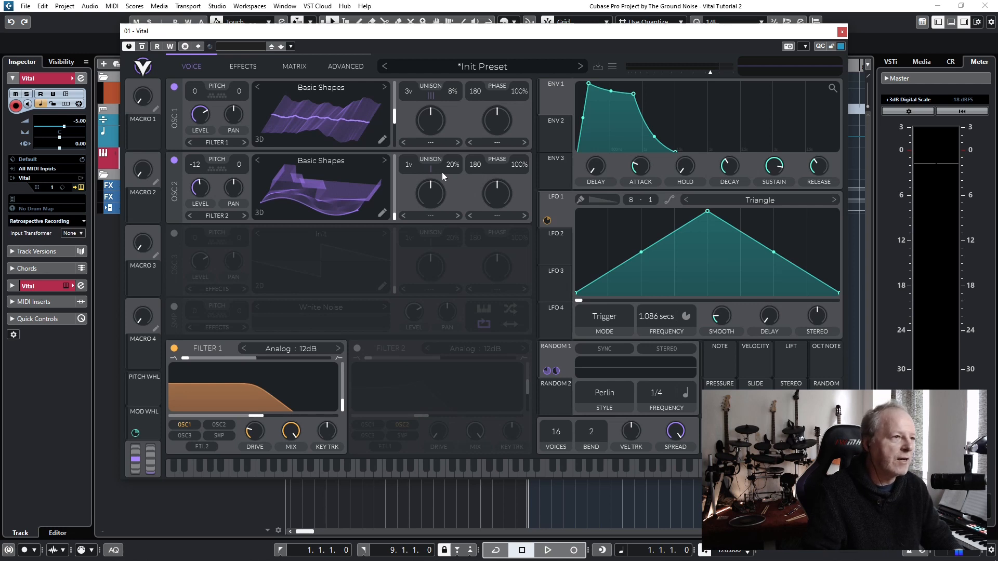
mouse_move(490, 136)
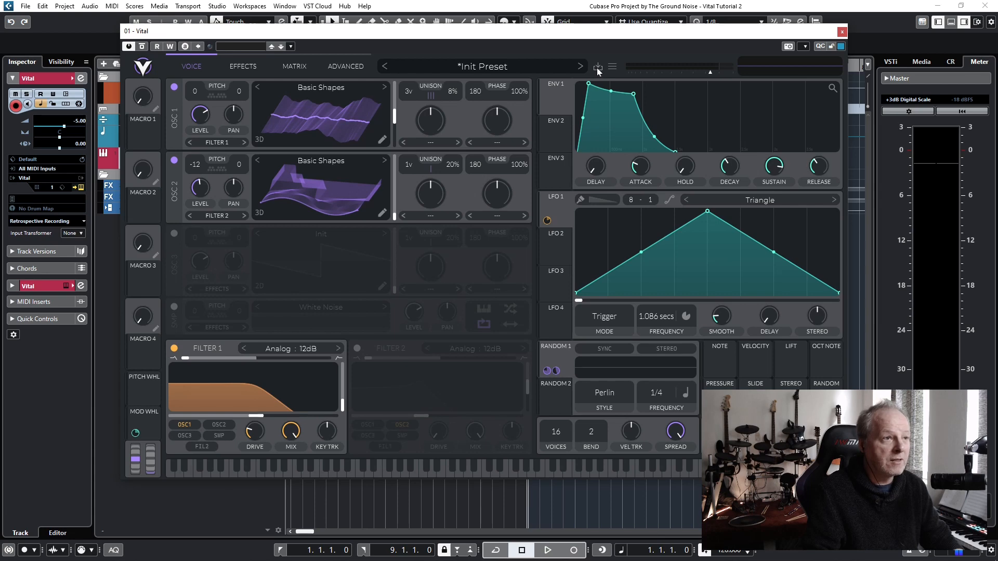
- Save the current Vital patch as a preset named 'Wavetable Tutorial'
click(597, 66)
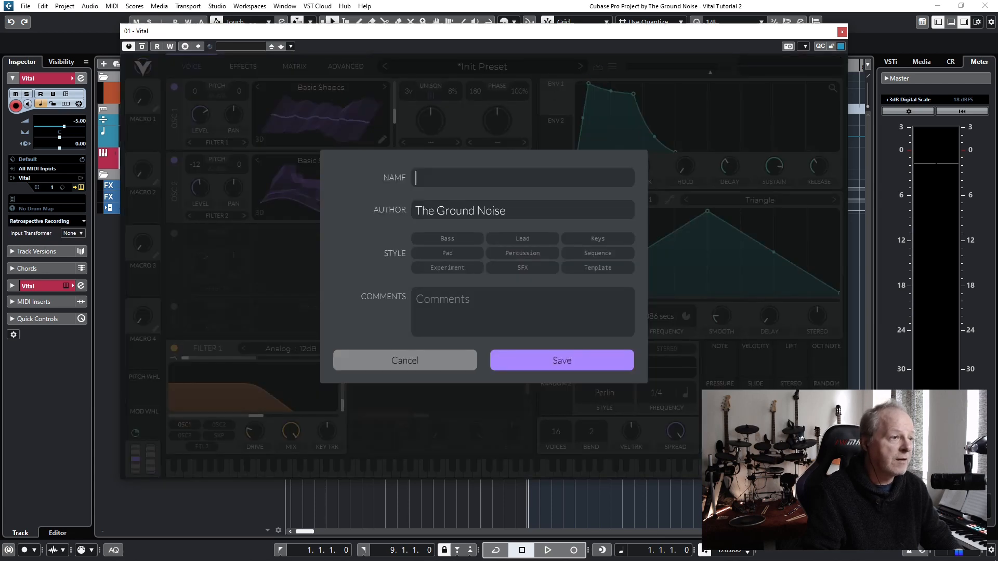
text(Wavetable Tutorial)
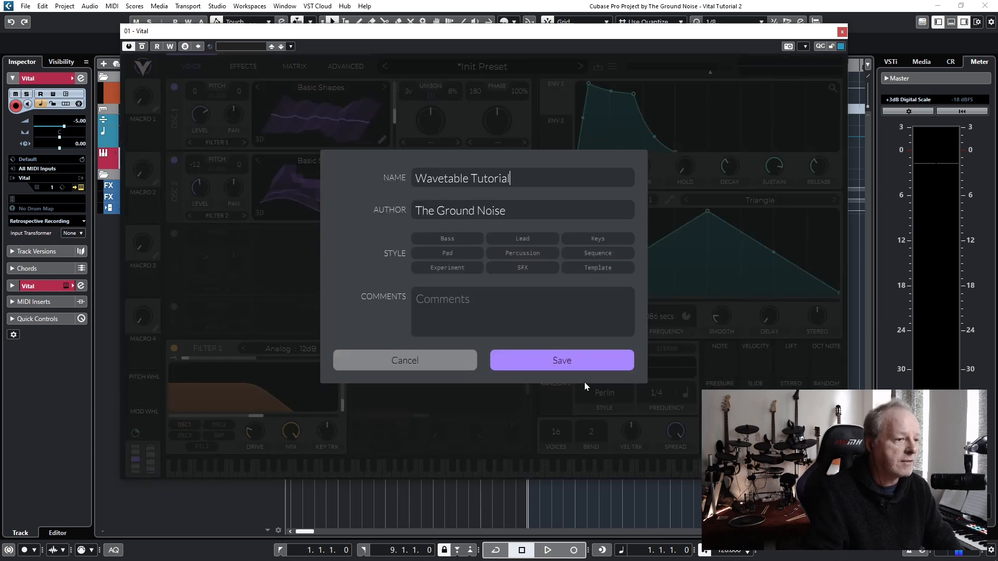
click(561, 360)
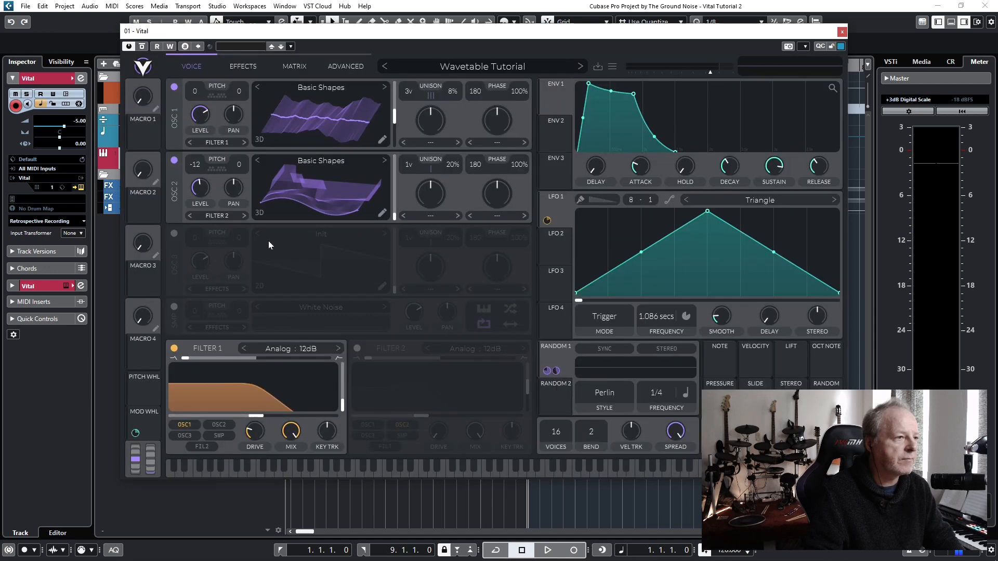
mouse_move(346, 130)
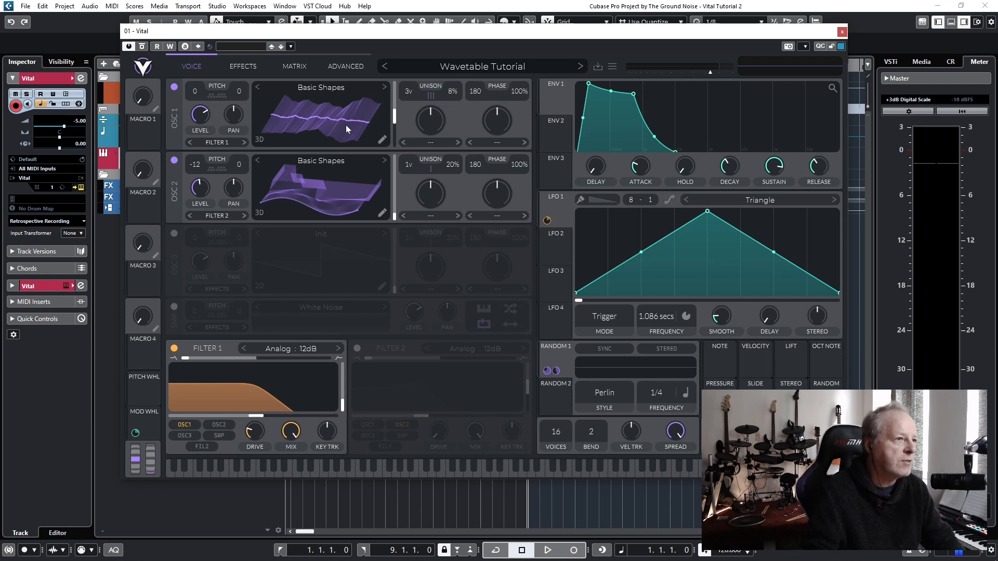
- Save oscillator 1's wavetable as 'Wavetable Tutorial' and verify it appears in the User wavetable folder
right_click(347, 127)
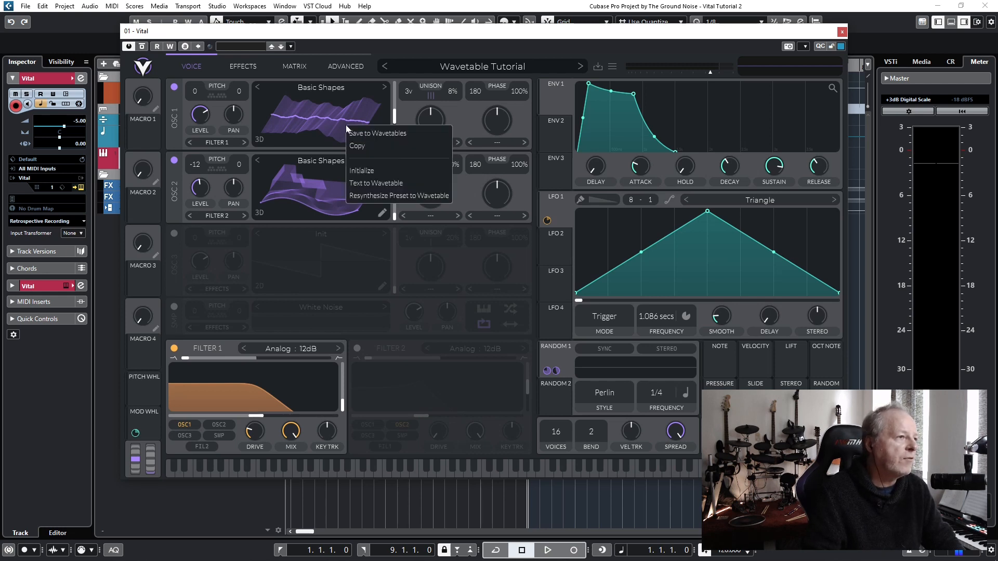
mouse_move(398, 133)
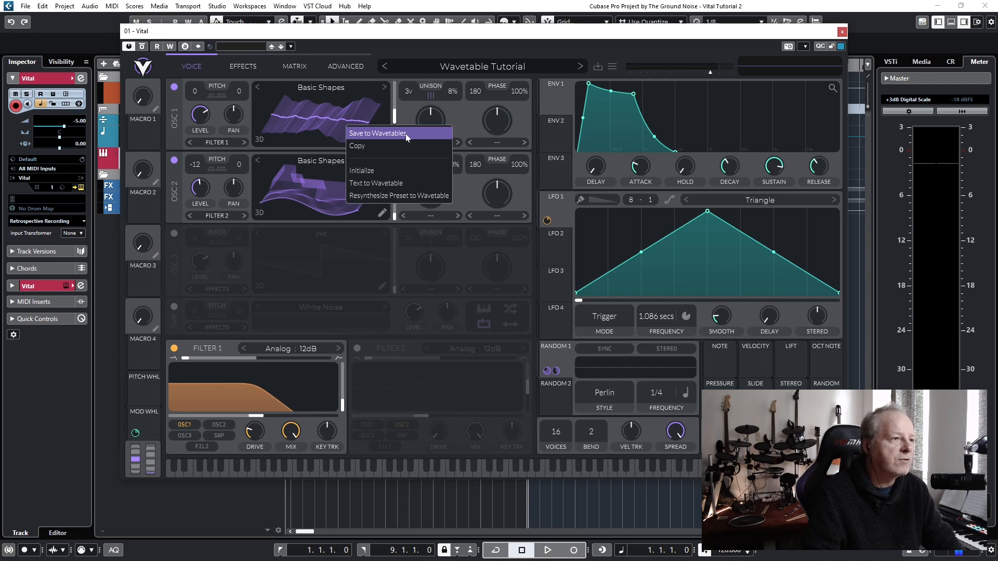
click(377, 134)
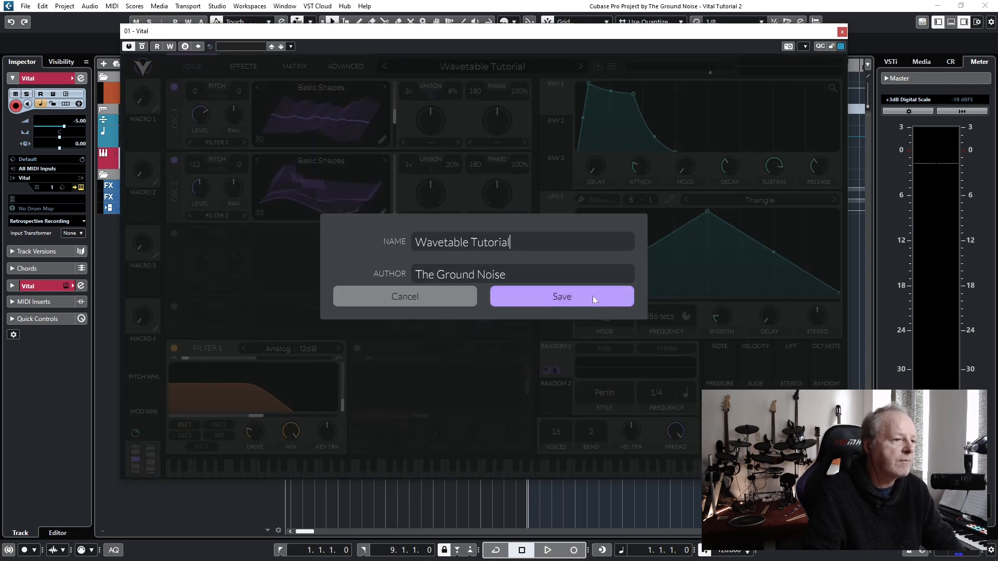
click(562, 297)
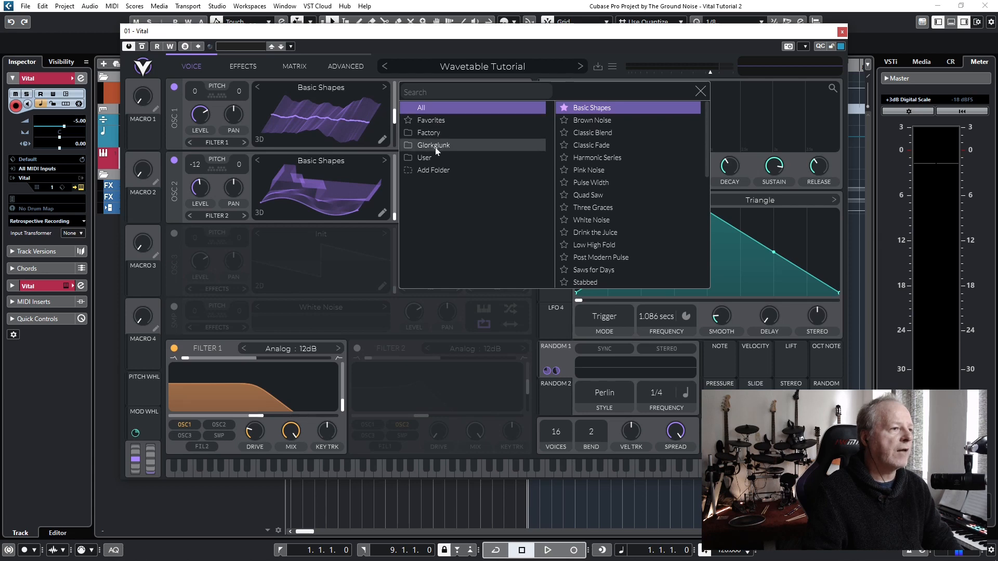
click(424, 157)
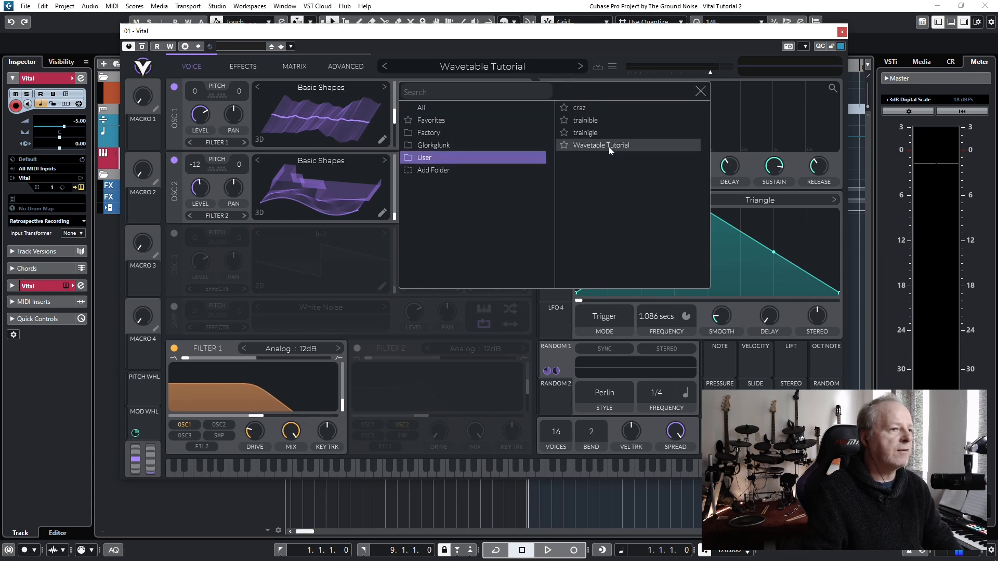